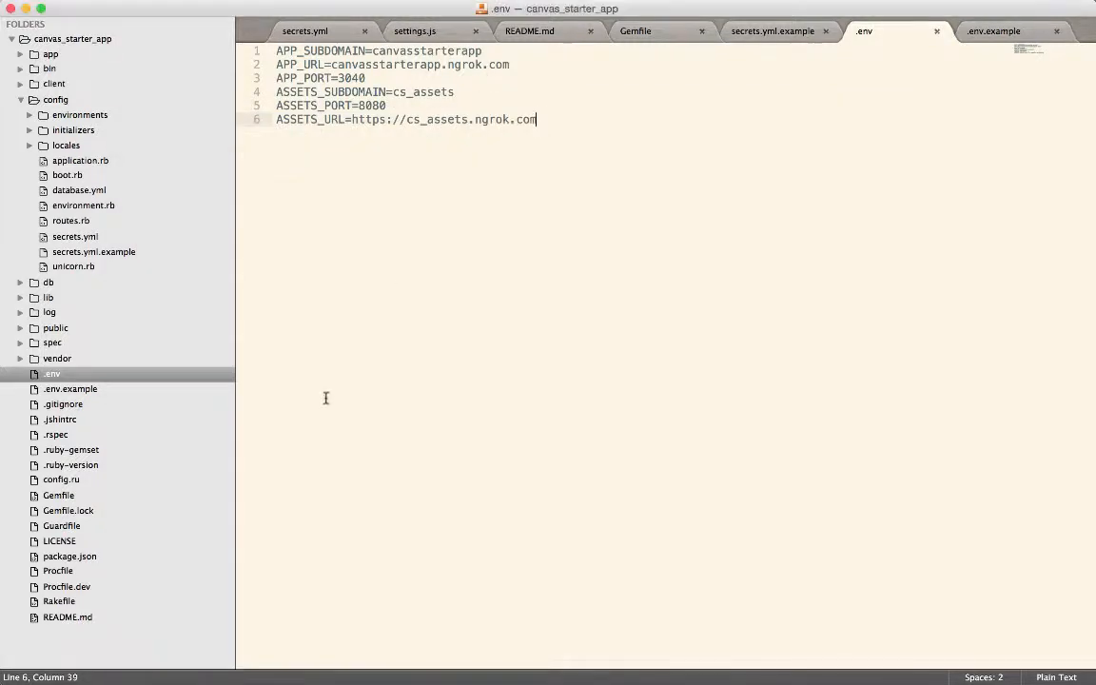
mouse_move(59, 601)
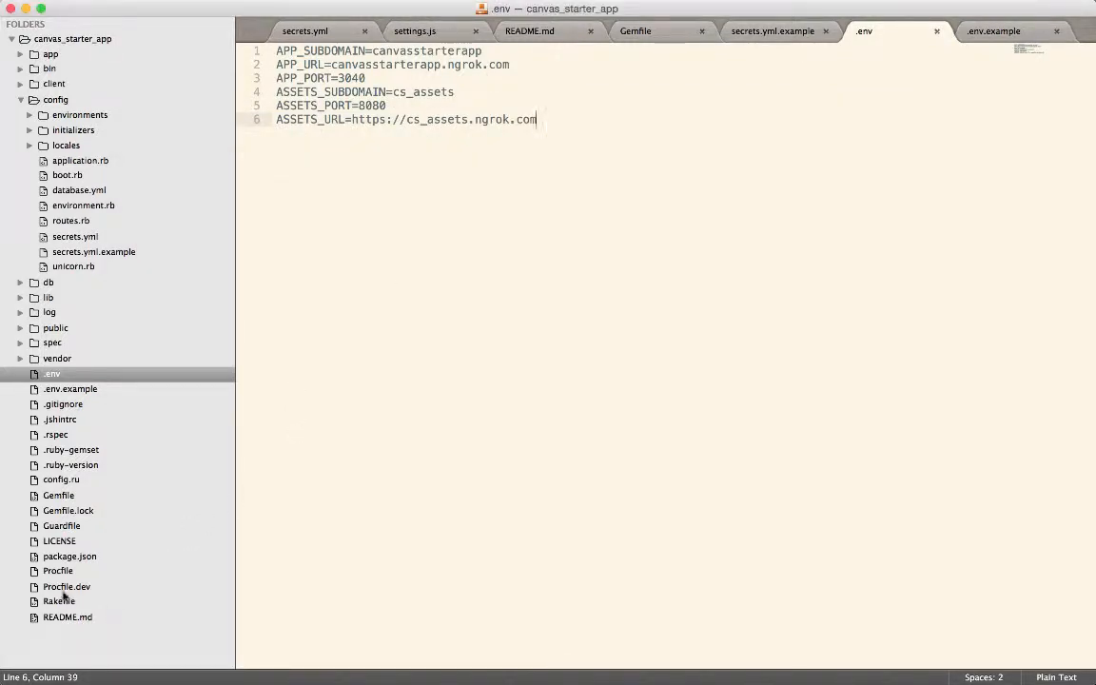
Open Procfile.dev from the sidebar and review its web, webpack and ngrok process lines
click(67, 586)
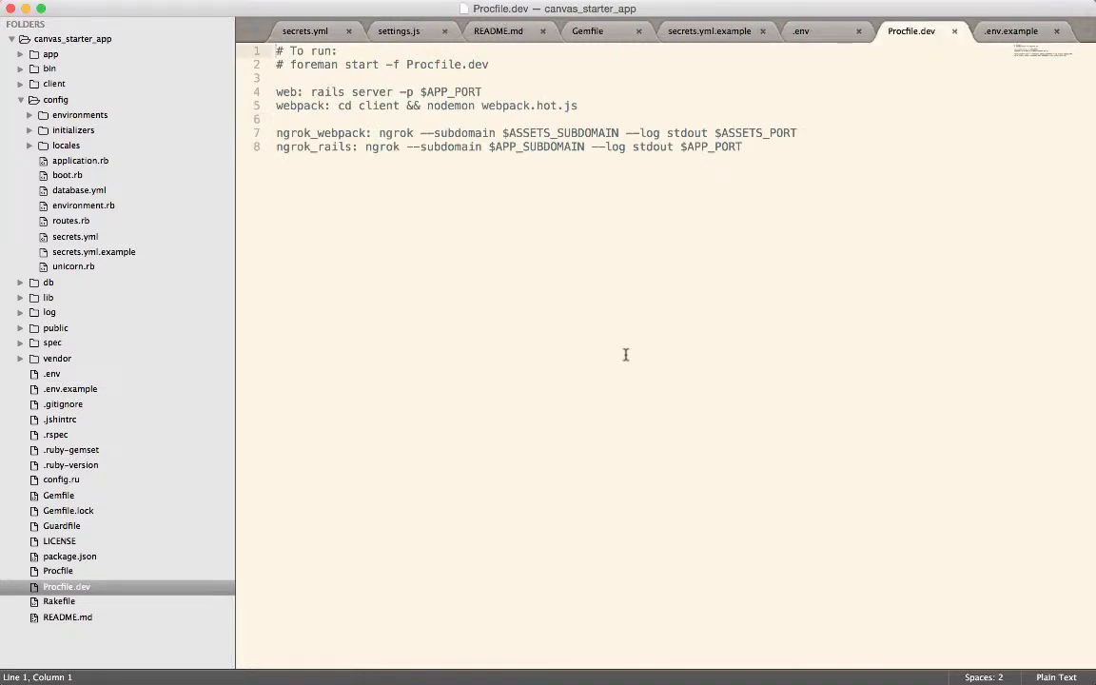
click(740, 146)
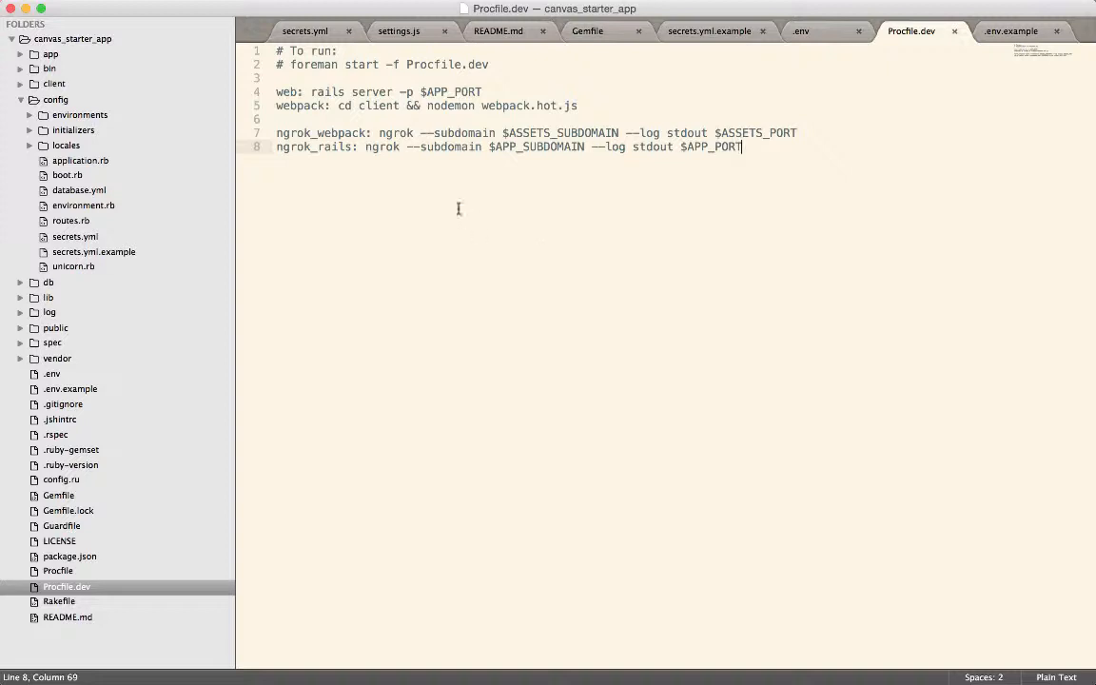
drag(290, 65, 489, 65)
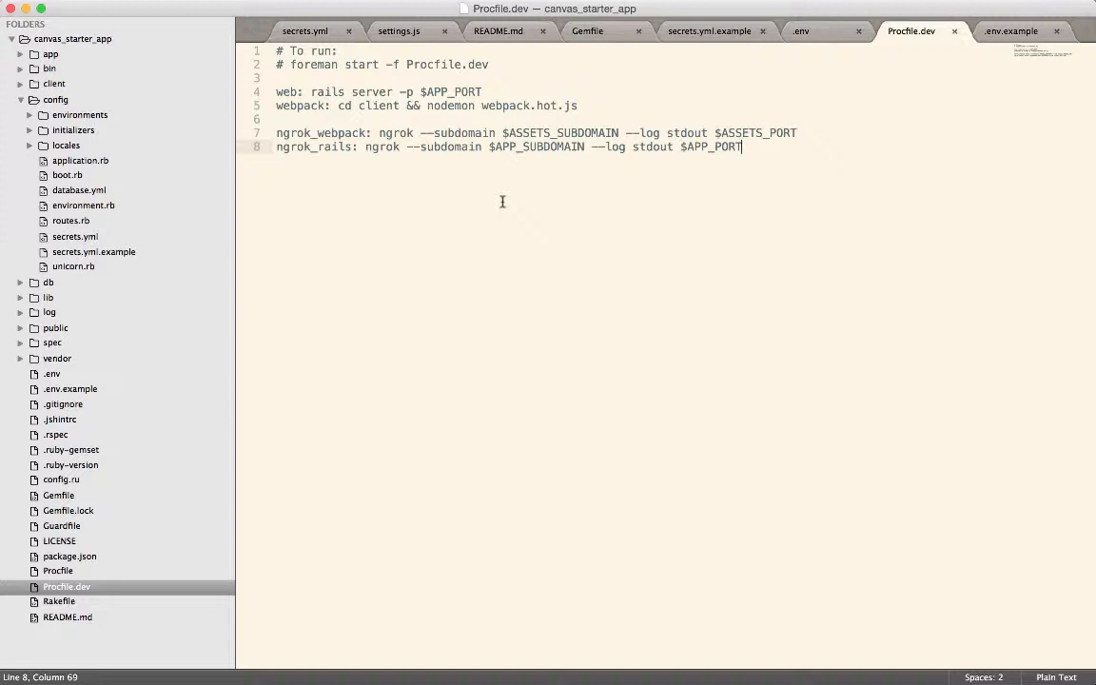
mouse_move(186, 475)
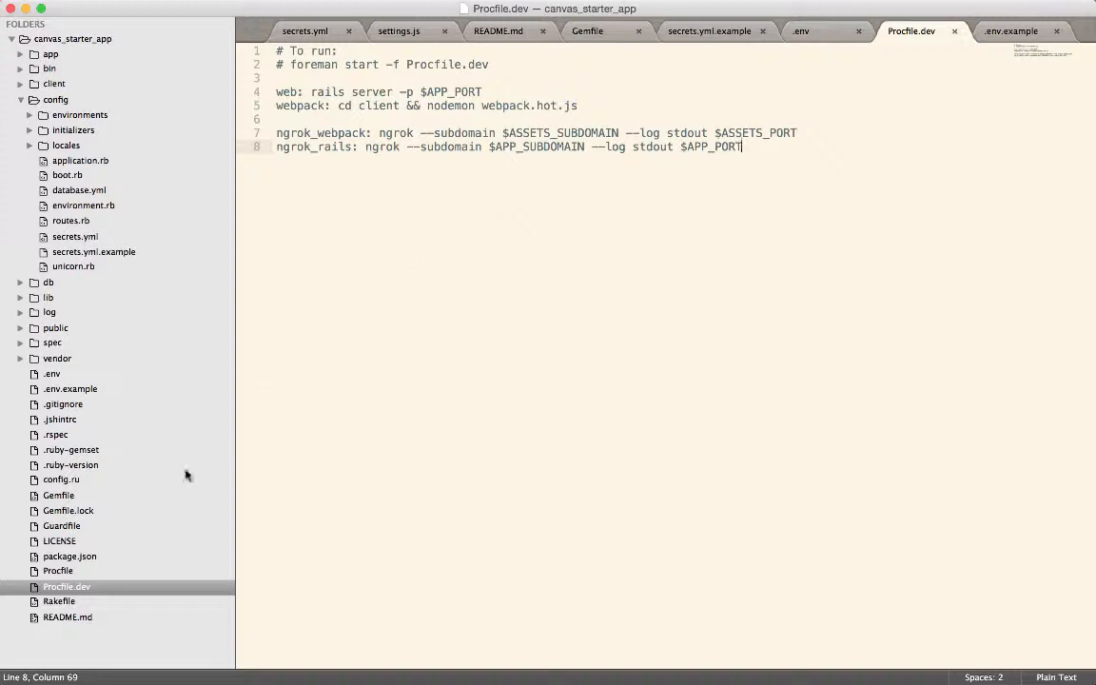
Compare the production Procfile with Procfile.dev, highlighting $APP_PORT, then move to the .env file
click(57, 570)
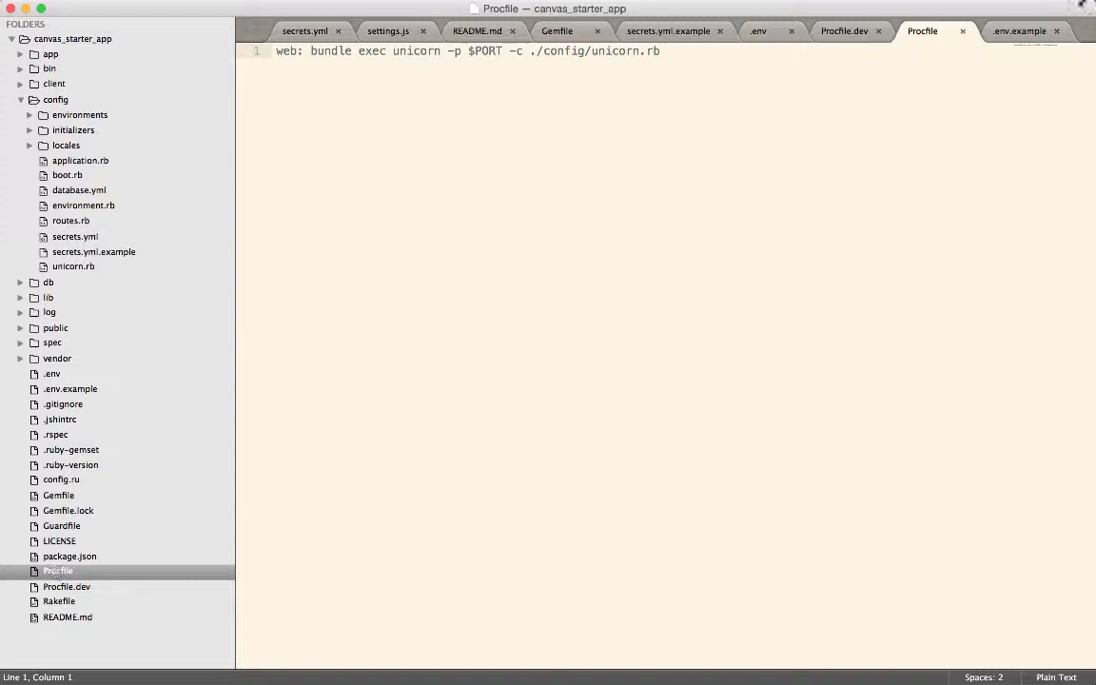
click(67, 586)
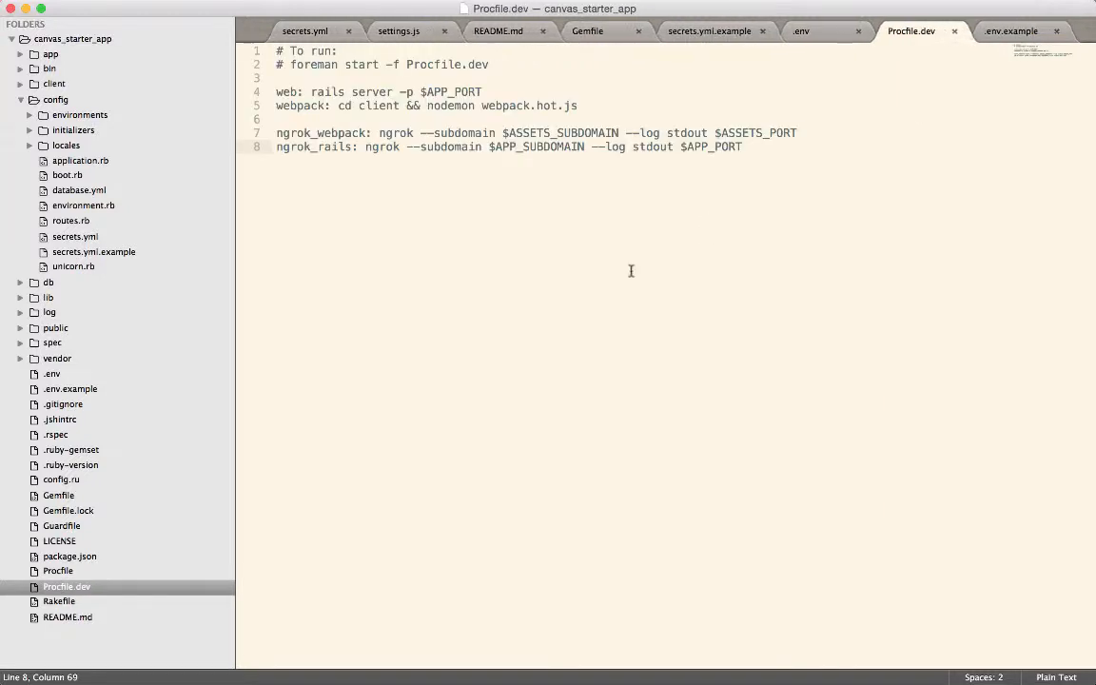
mouse_move(618, 271)
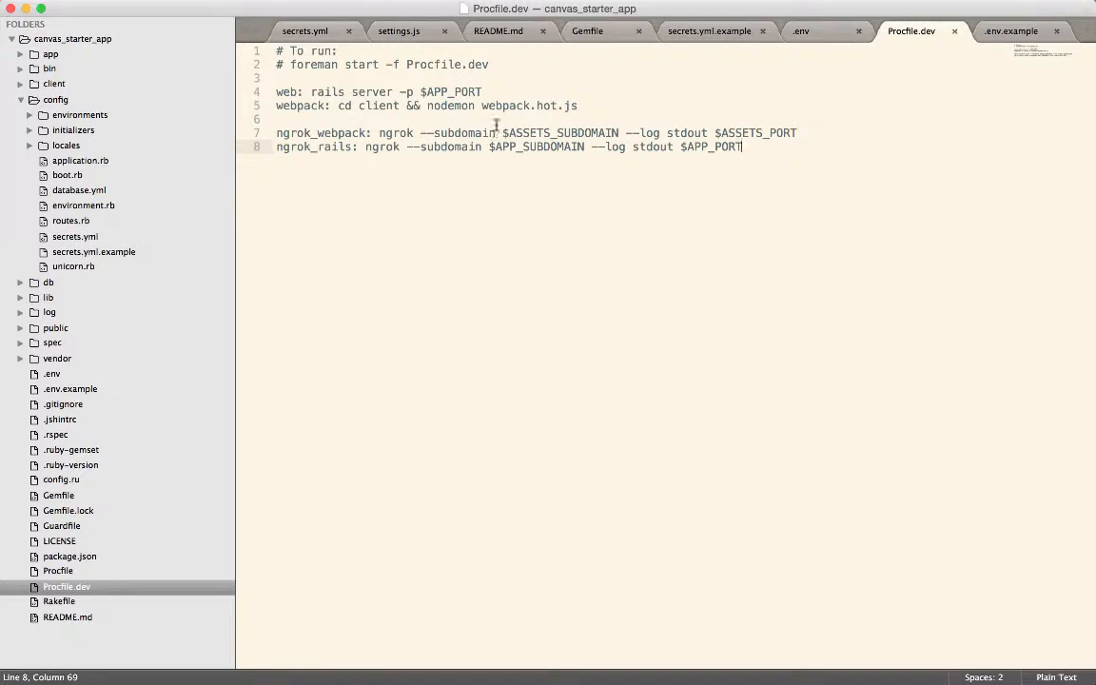
double_click(455, 91)
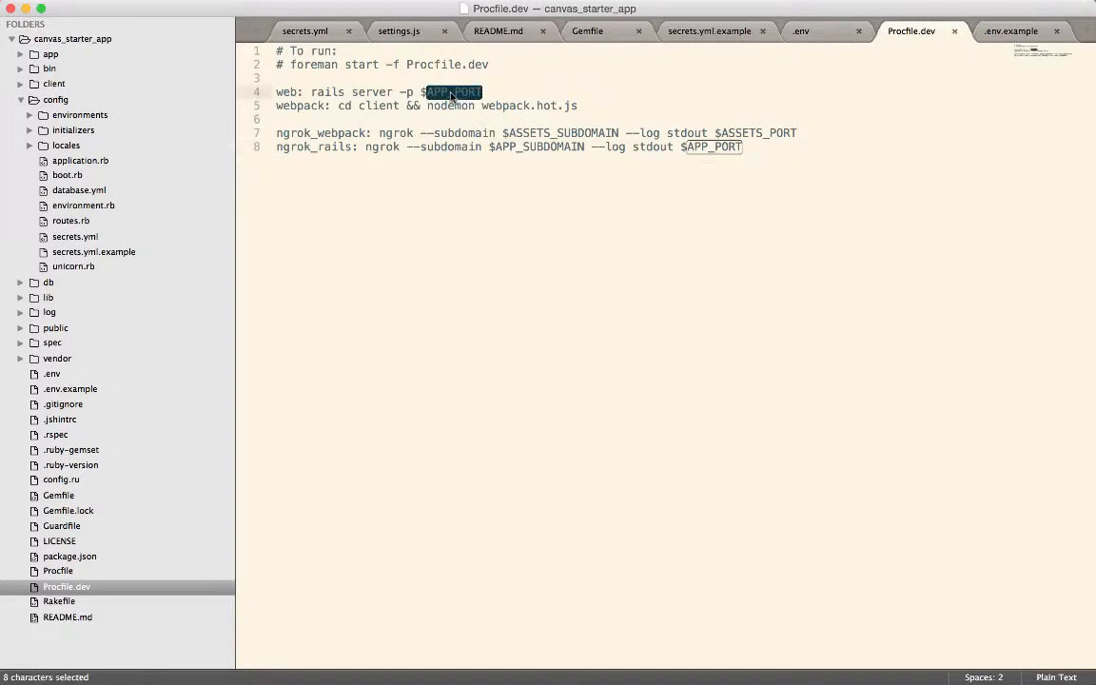
mouse_move(721, 179)
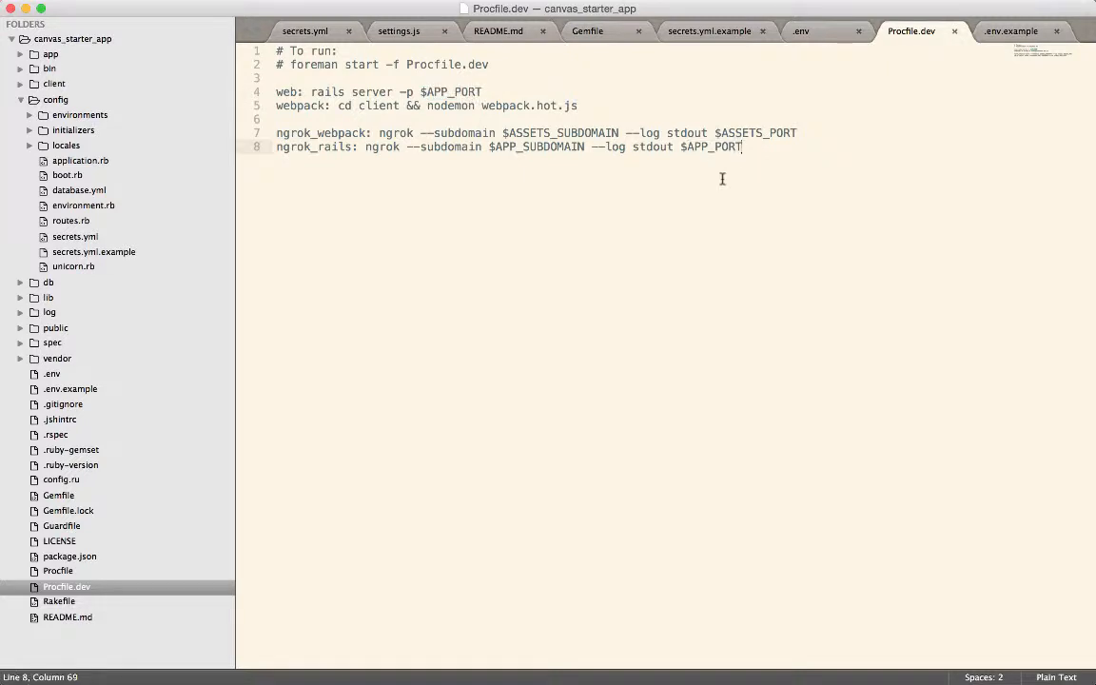
click(49, 373)
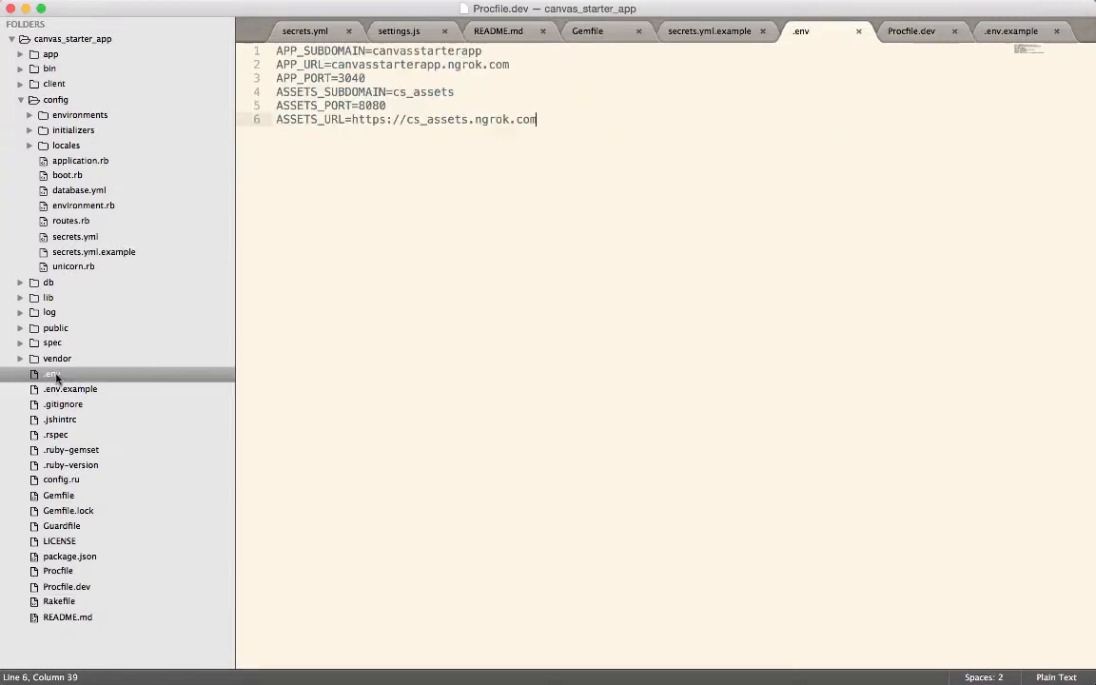
Open the .env settings file and select all six subdomain, URL and port entries
click(68, 388)
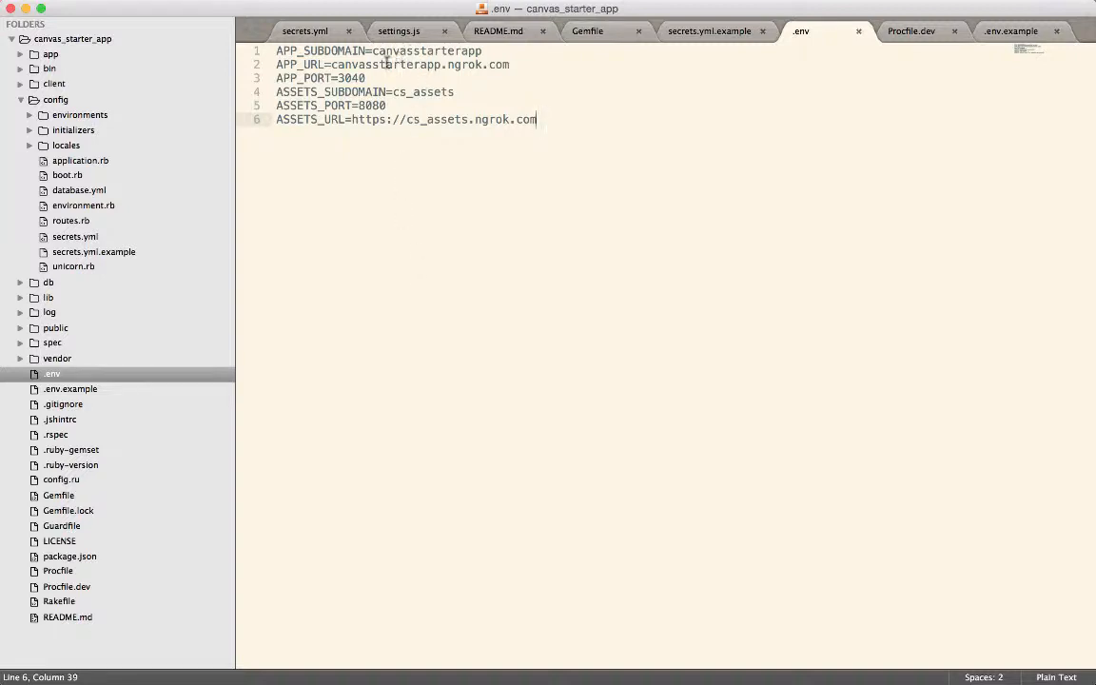
double_click(415, 65)
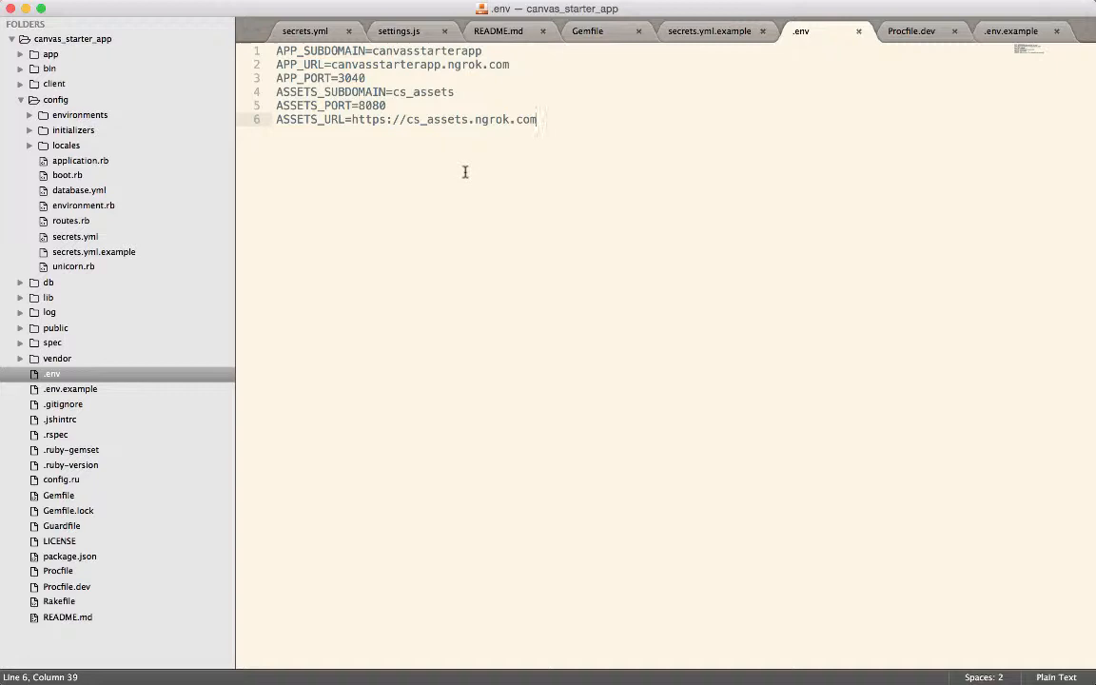
key(cmd+a)
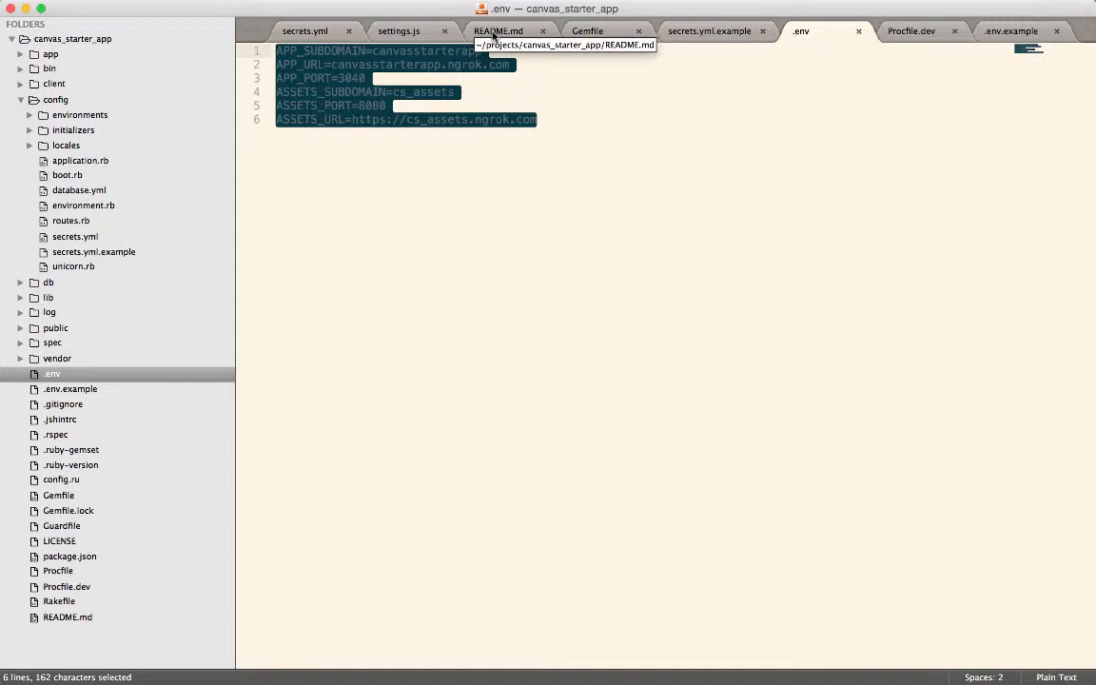
mouse_move(942, 13)
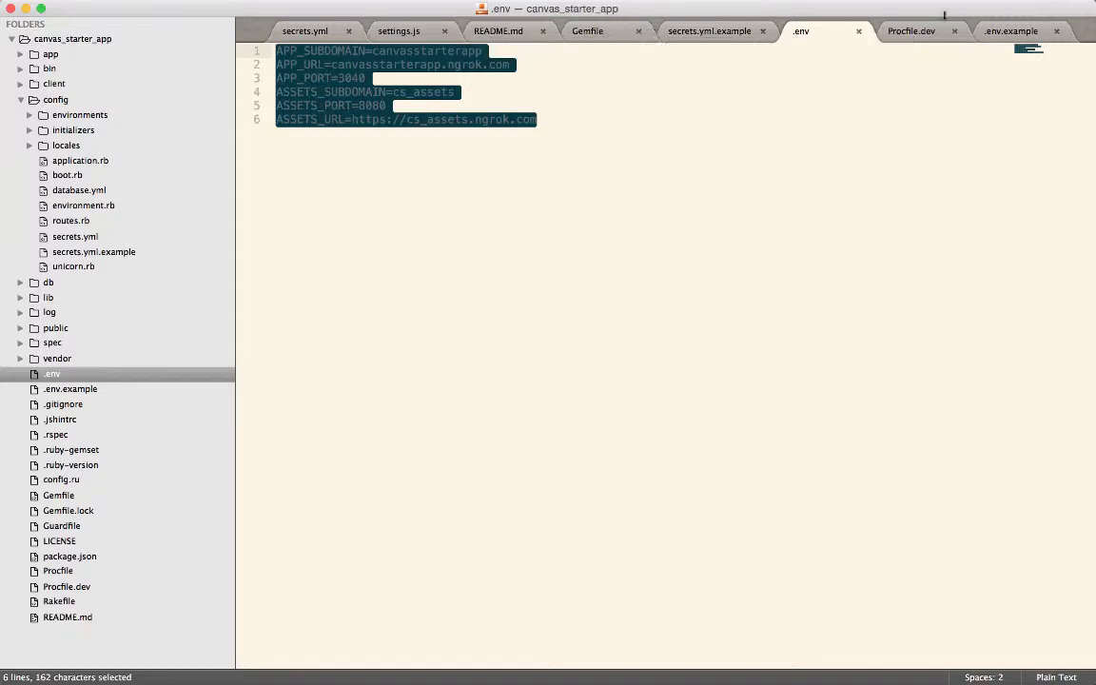
Switch back to the Procfile.dev tab to review its process definitions
click(923, 30)
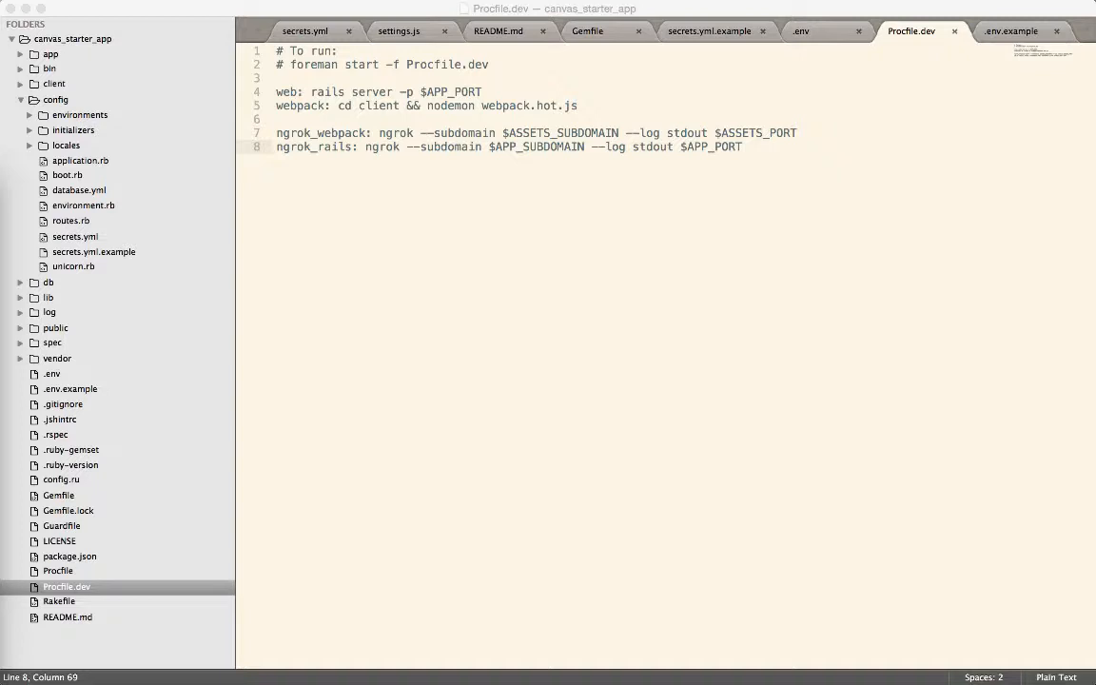
mouse_move(116, 407)
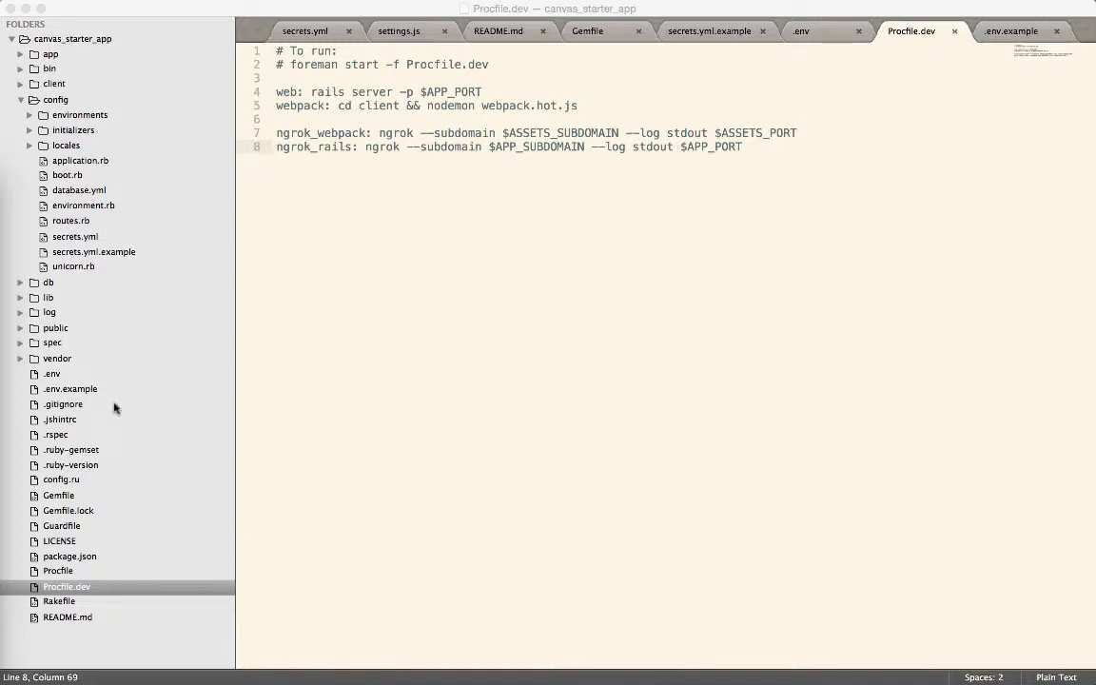
Open .env.example, which mirrors the six .env settings
click(1010, 30)
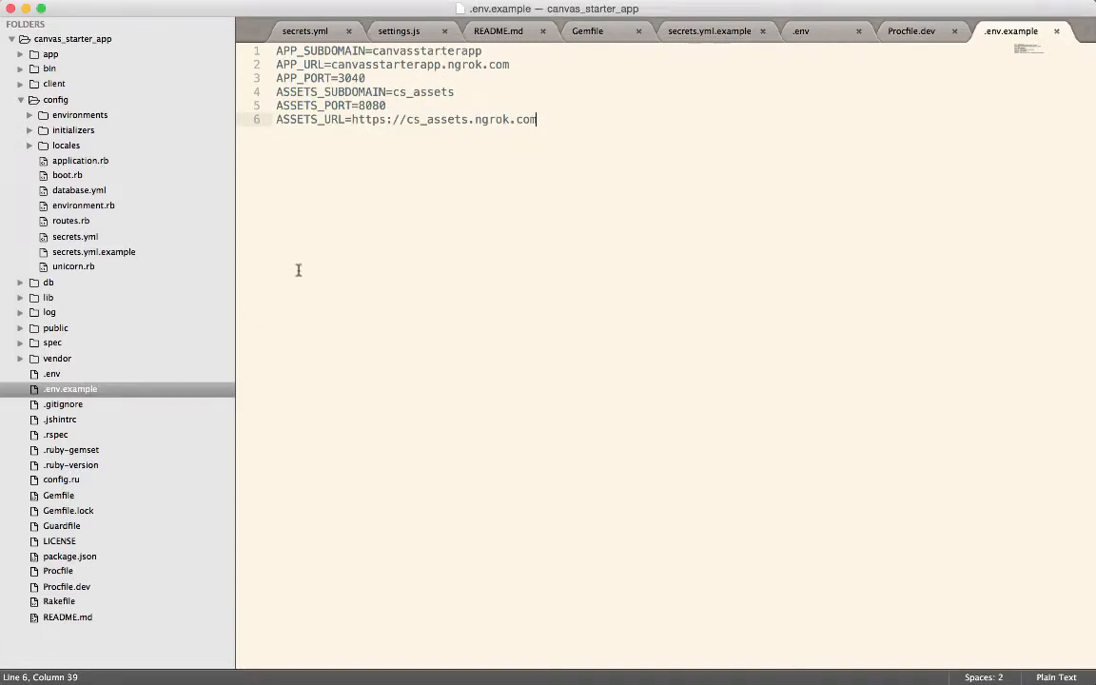
mouse_move(407, 239)
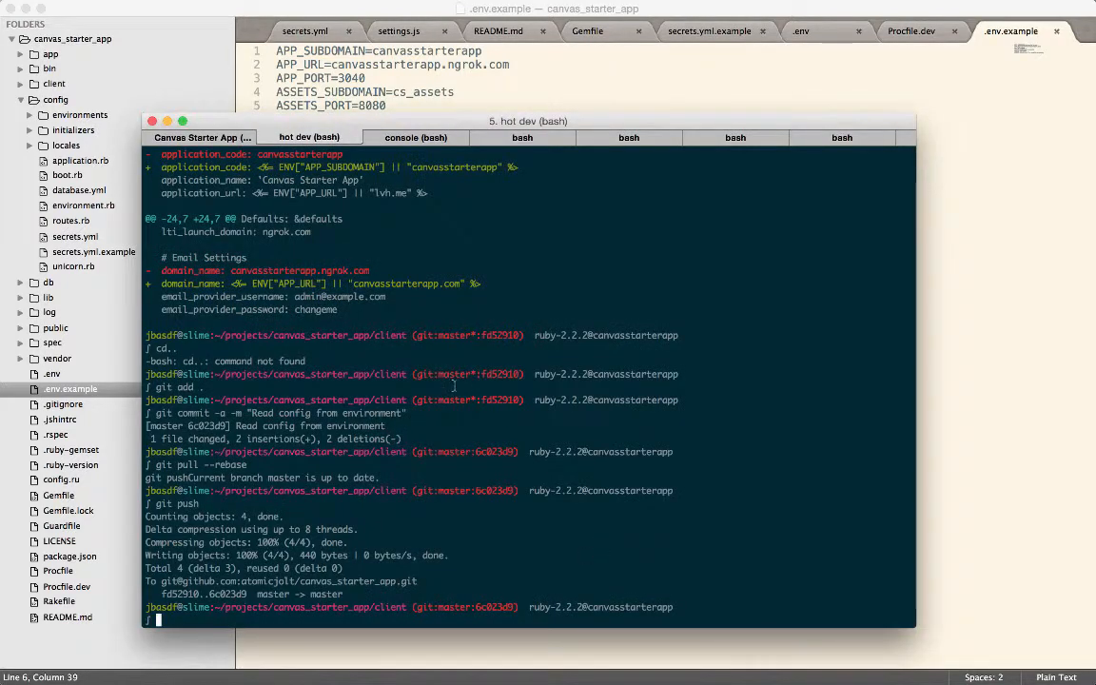
Run git push in iTerm2 to push the committed changes to remote master
text(git push)
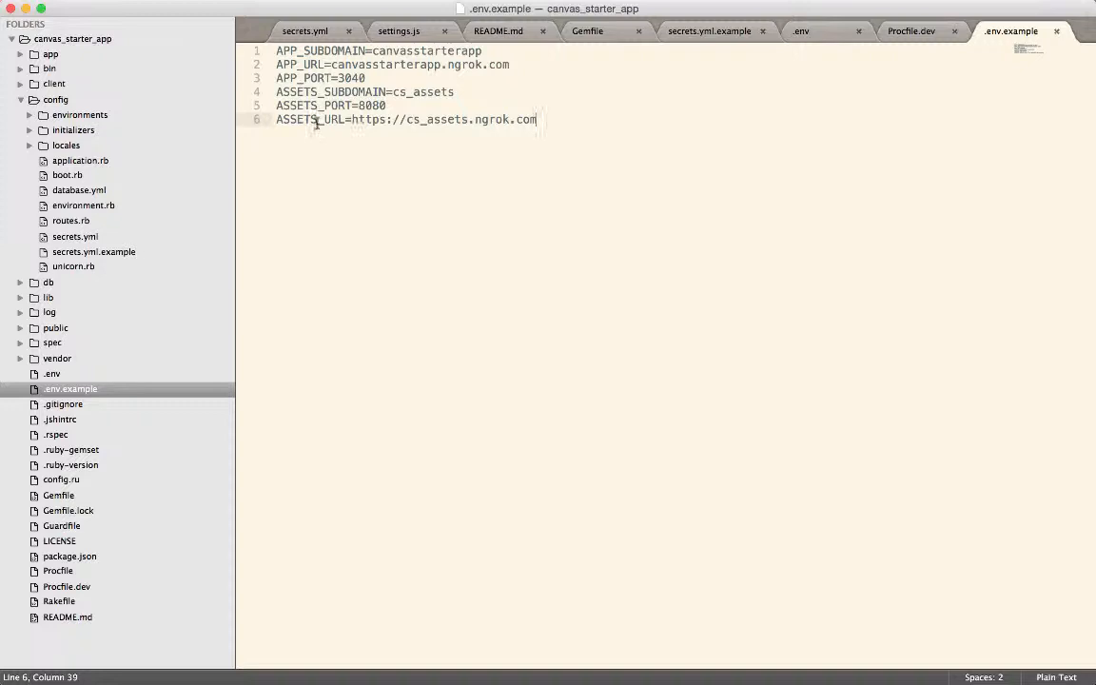
Highlight ASSETS_URL, then read README.md's Foreman and environment setup notes
double_click(308, 118)
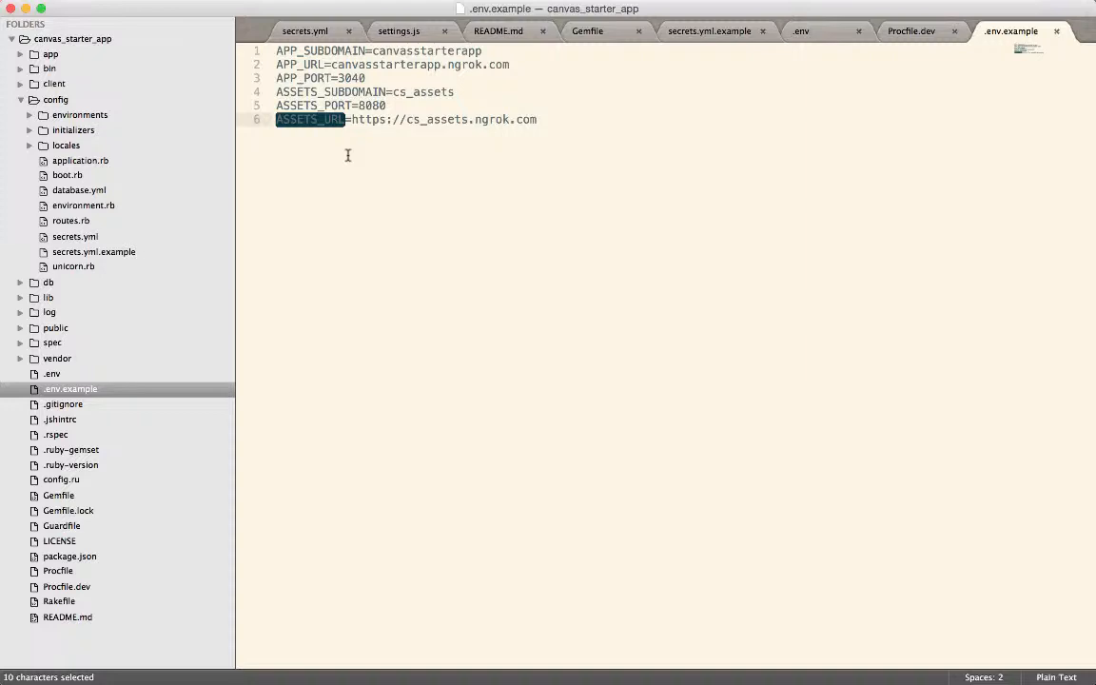
mouse_move(371, 202)
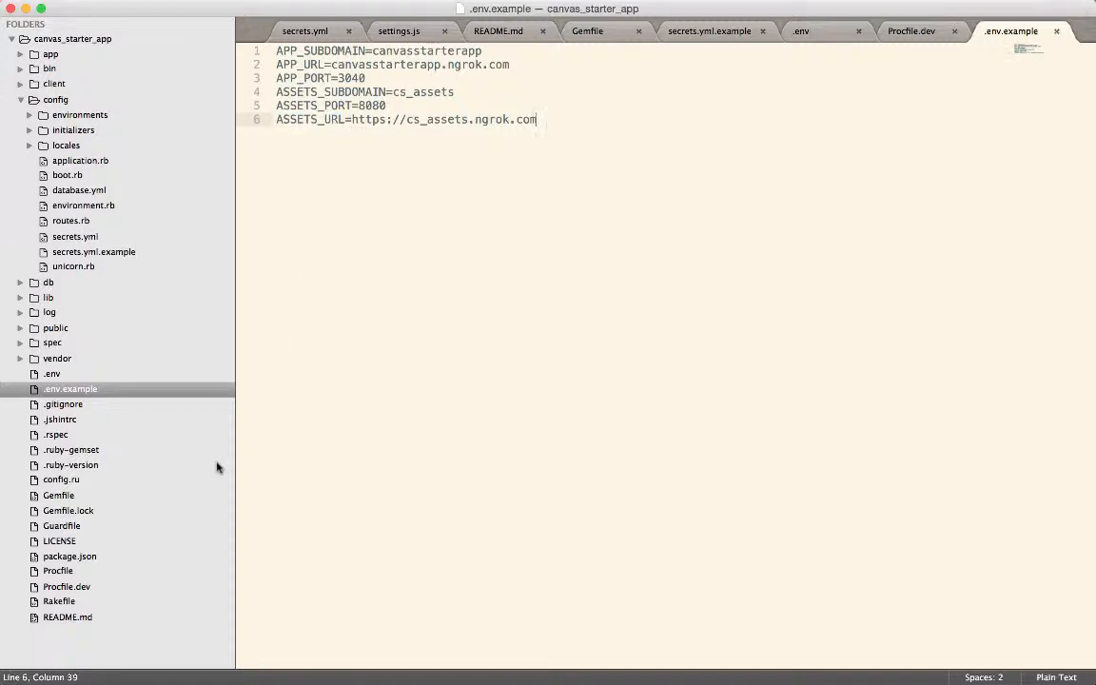
click(59, 601)
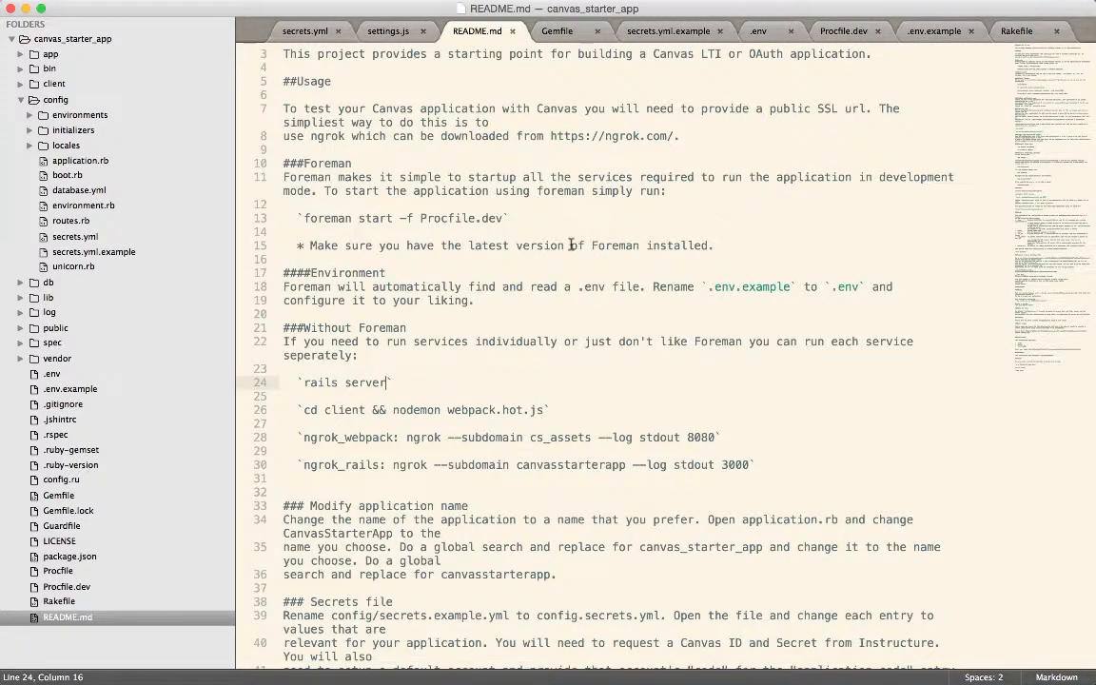
scroll(down, 3)
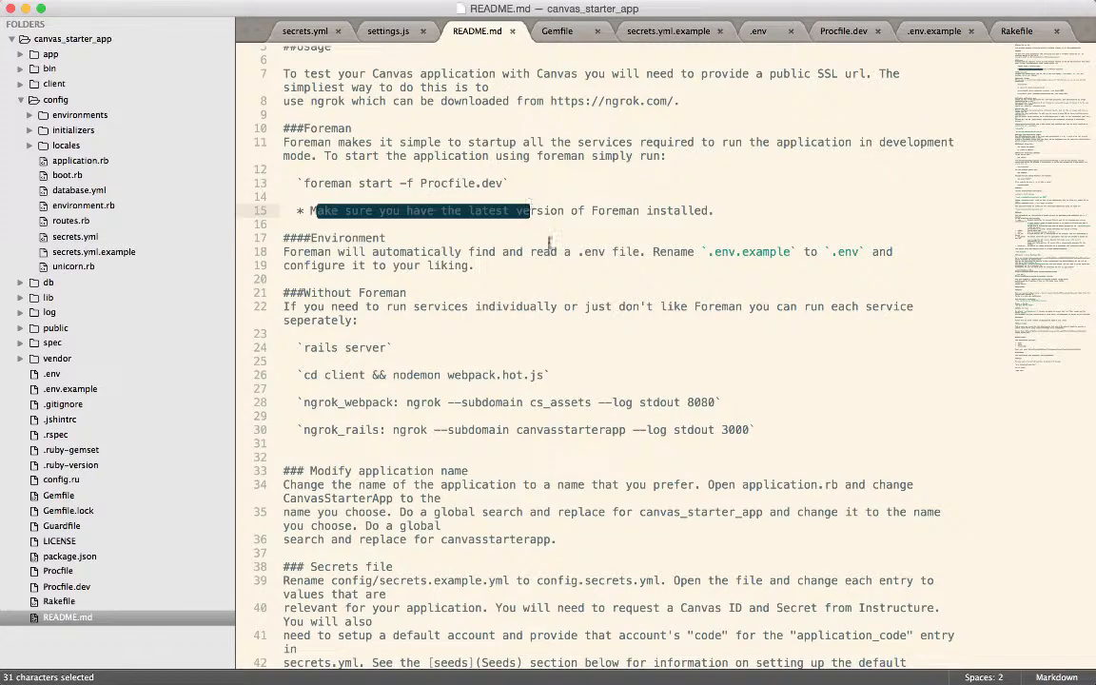
click(297, 347)
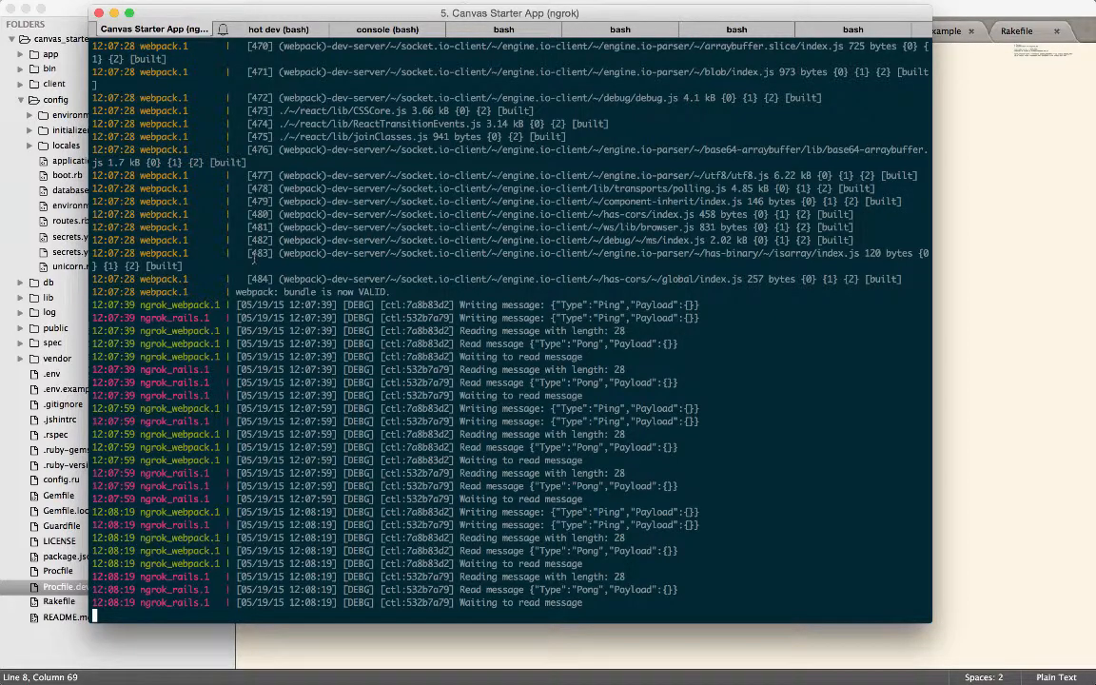
Stop the running foreman processes in the terminal with Ctrl+C
key(ctrl+c)
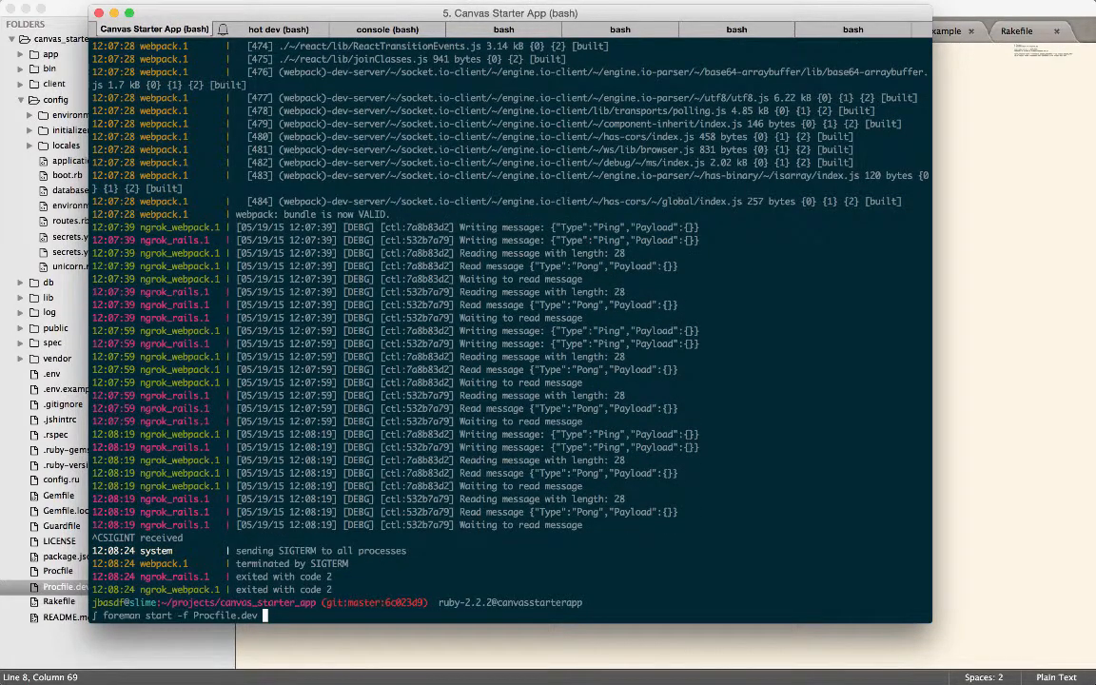
mouse_move(318, 16)
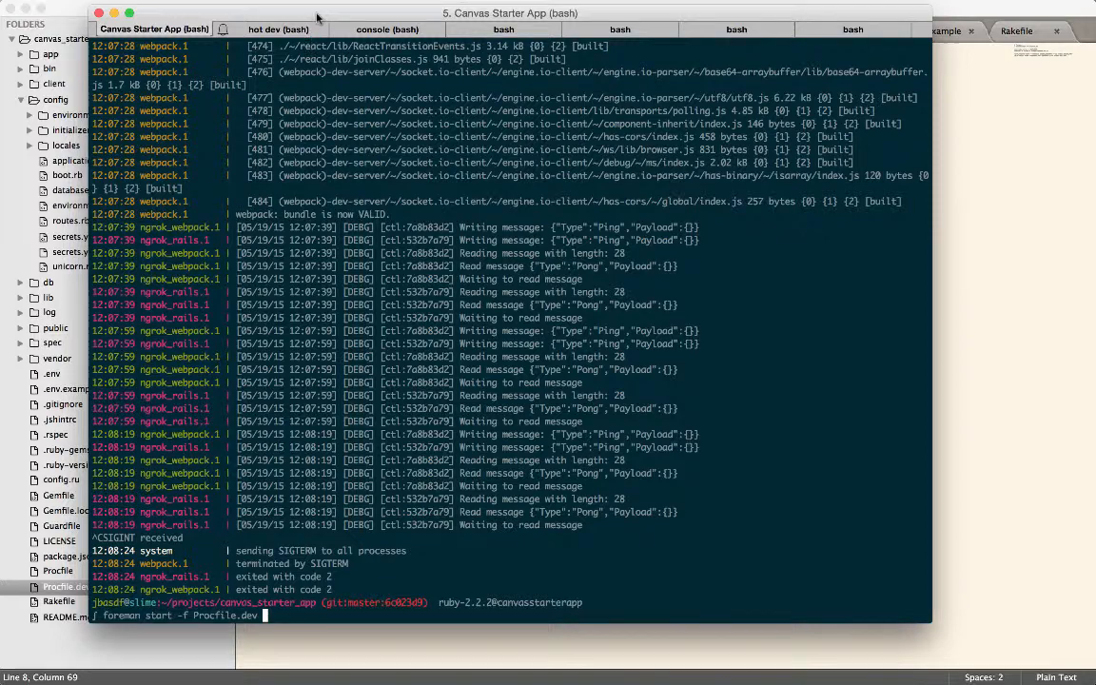
Cycle through the iTerm2 sessions to the hot dev tab showing the secrets.yml.example diff and push
click(374, 42)
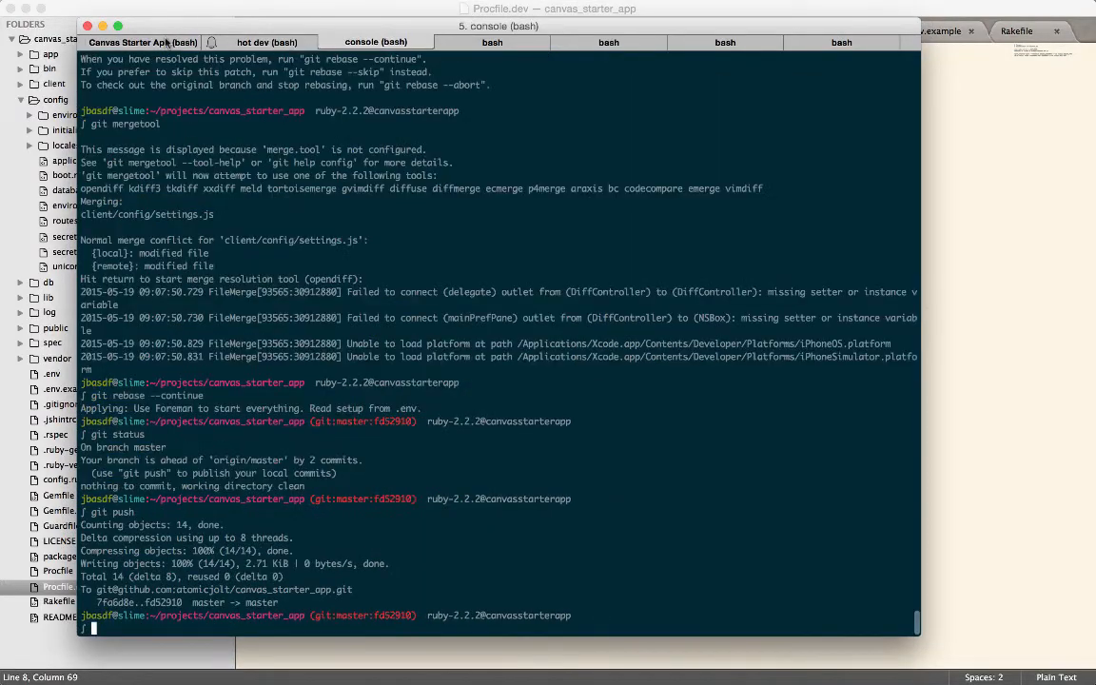
click(274, 42)
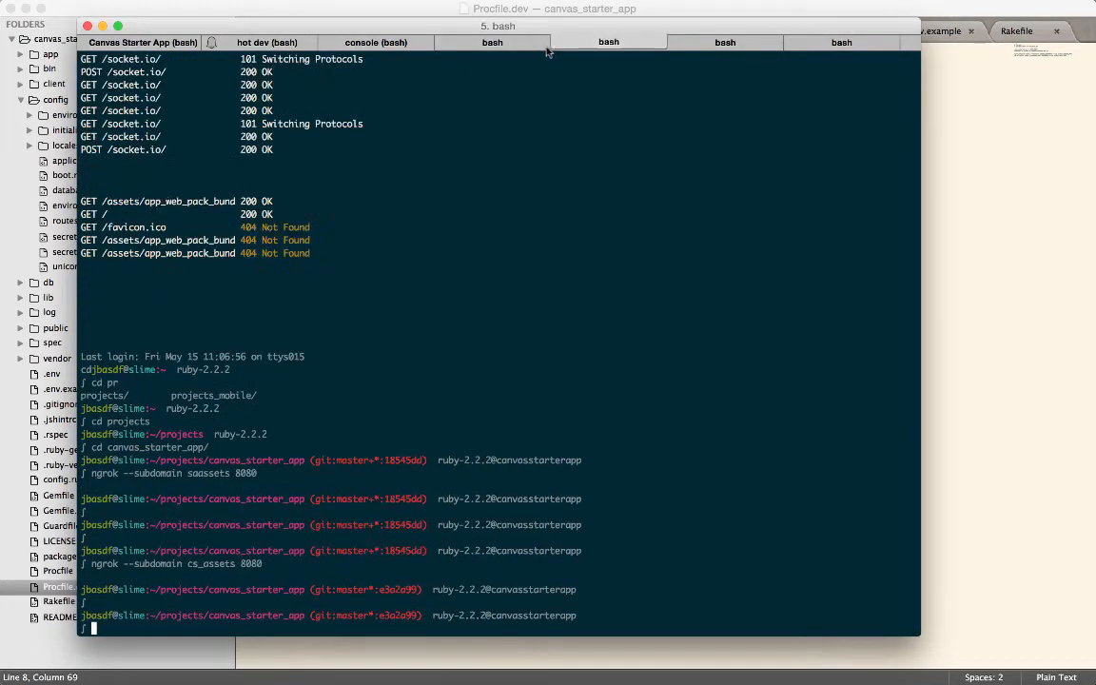
click(143, 46)
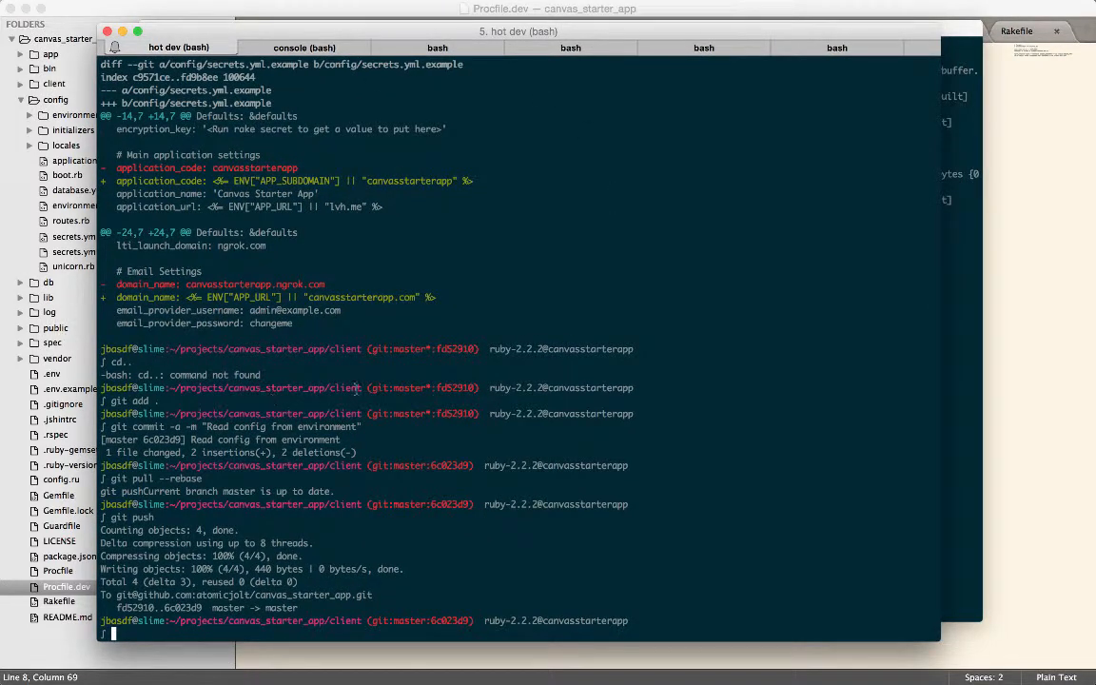
Run ngrok --subdomain canvasstarterapp 3002 in the bash session, then move to the Canvas Starter App session
click(433, 48)
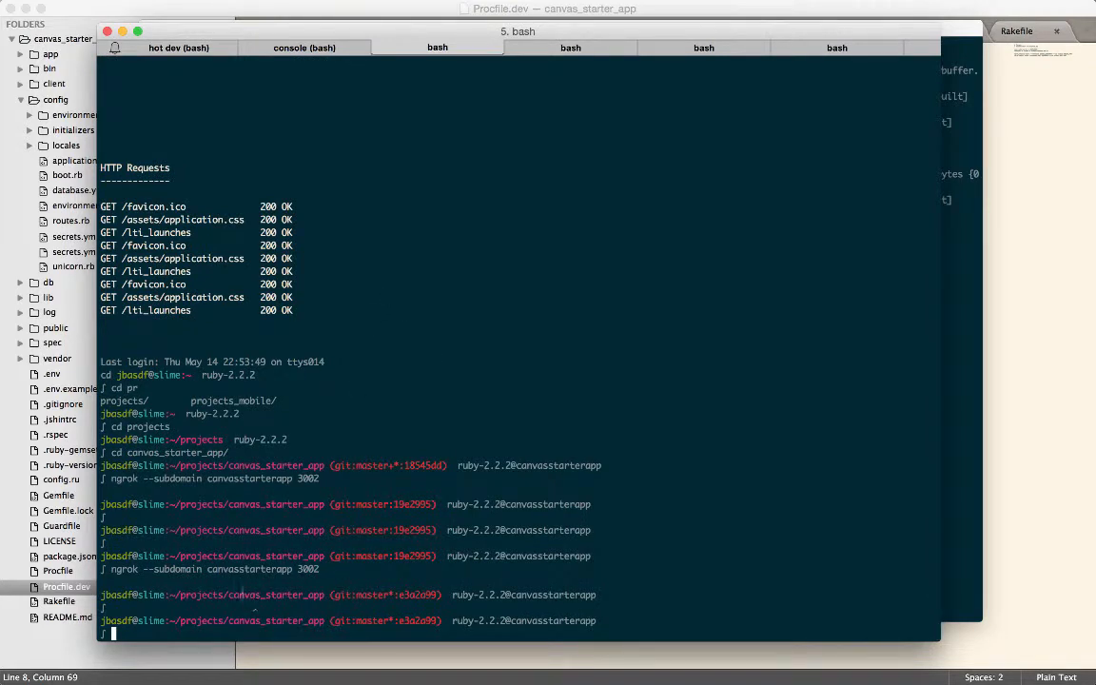
mouse_move(235, 571)
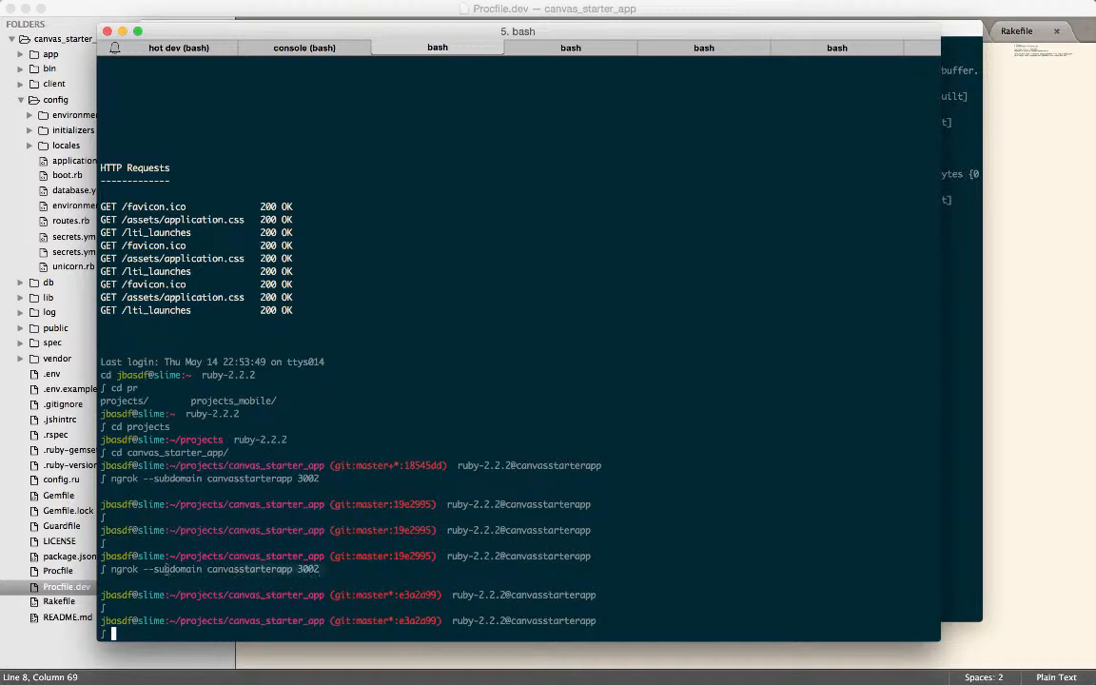
text(ngrok --subdomain canvasstarterapp 3002)
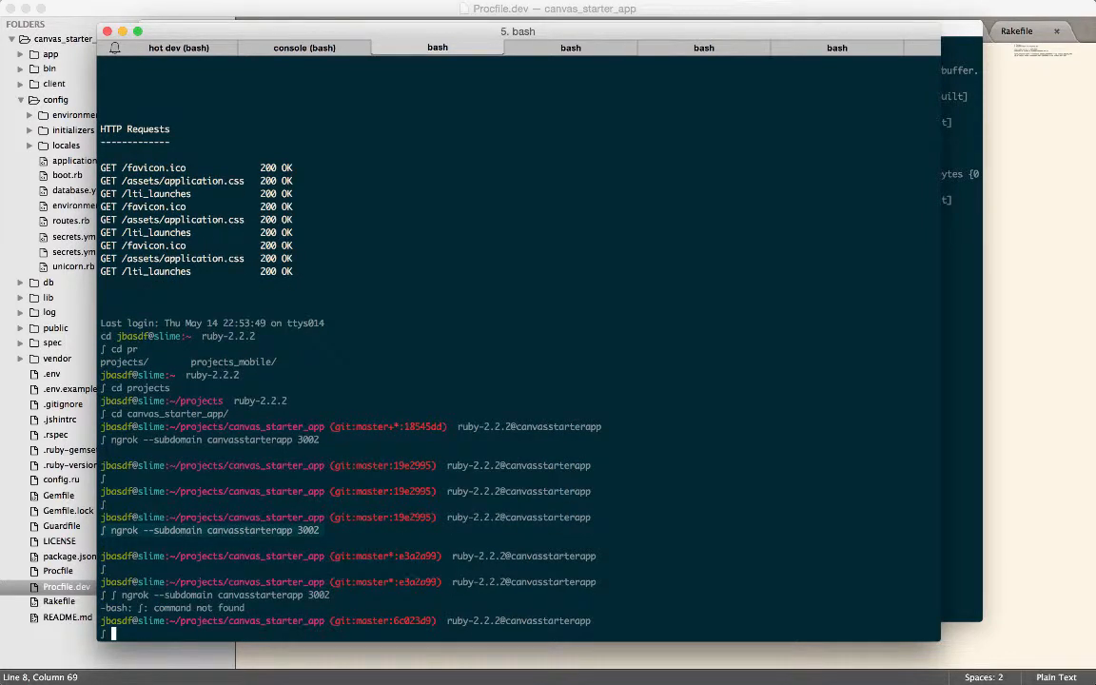
text(ngrok --subdomain canvasstarterapp 3002)
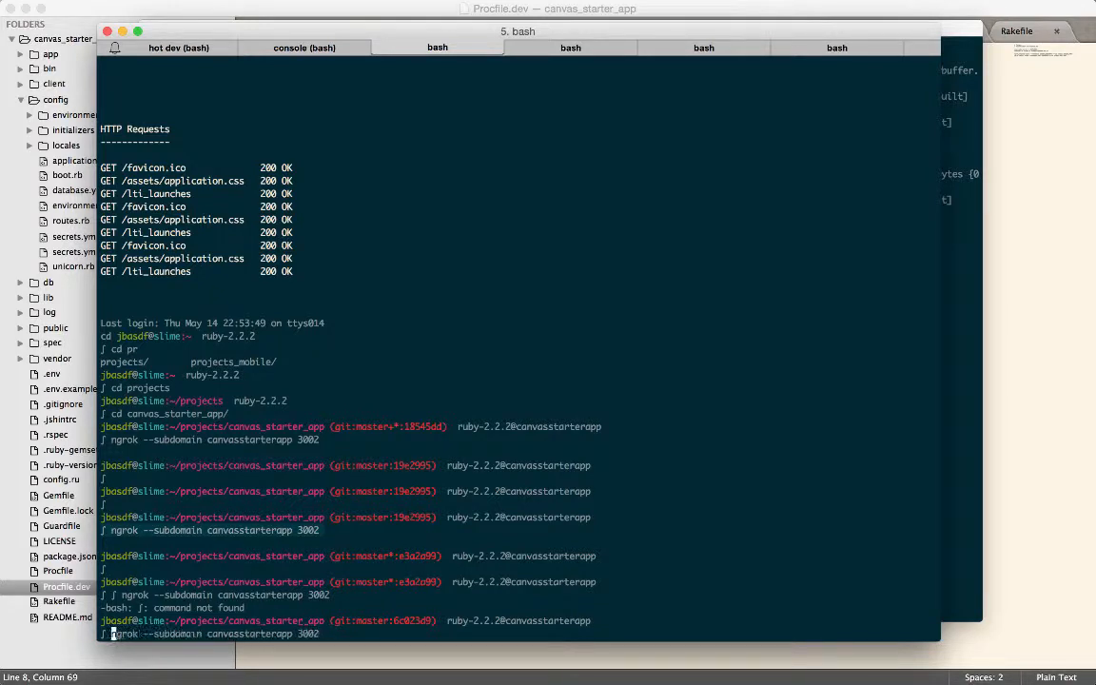
key(Enter)
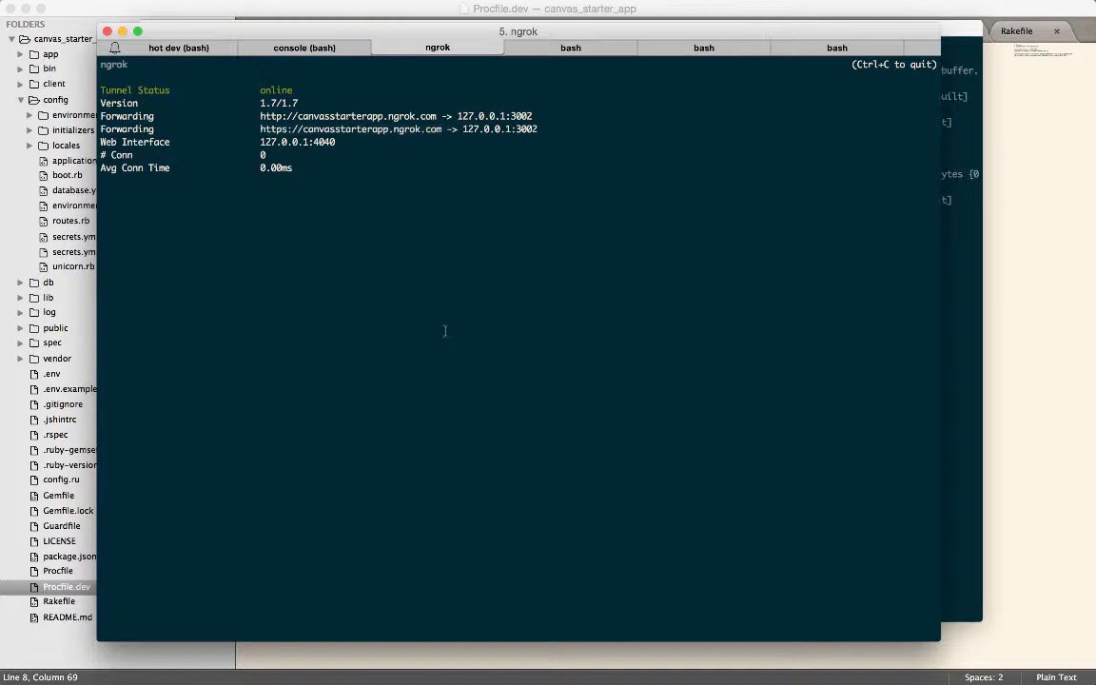
click(438, 47)
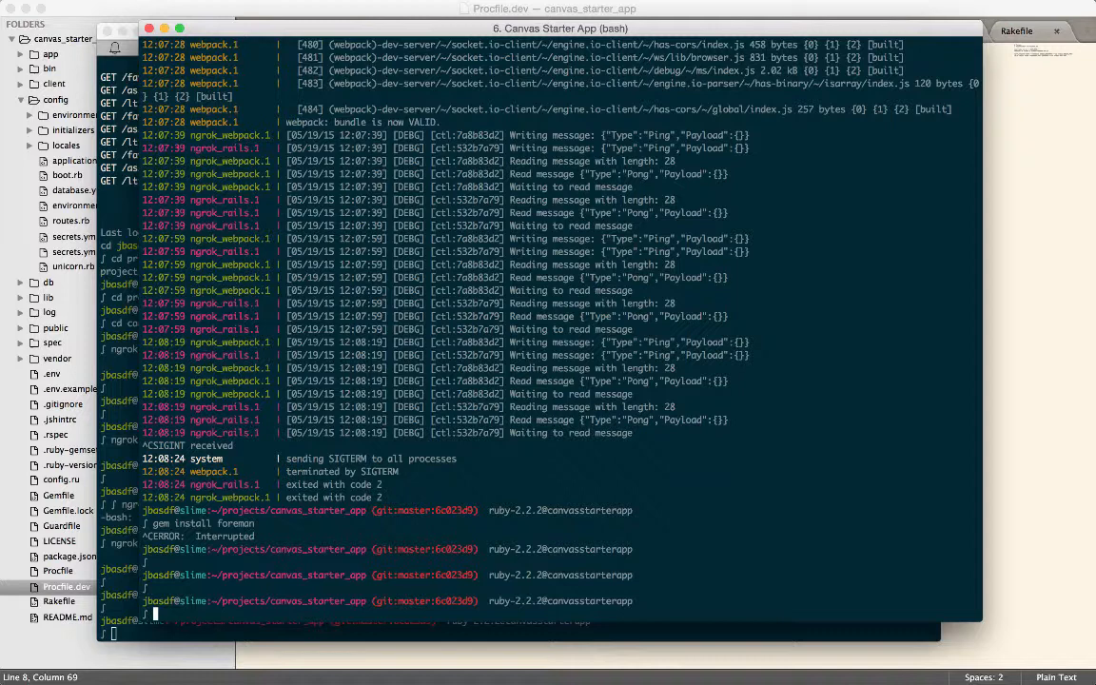
Launch foreman start -f Procfile.dev, then return to the session running the ngrok tunnel
text(foreman start -f Procfile.dev)
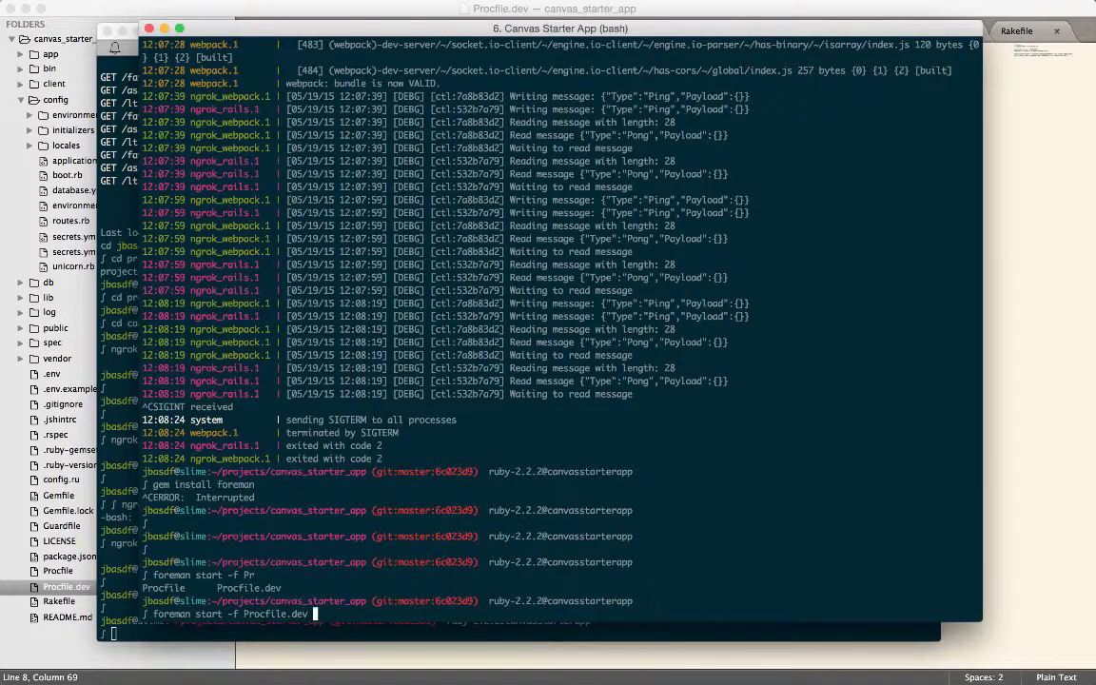
key(Return)
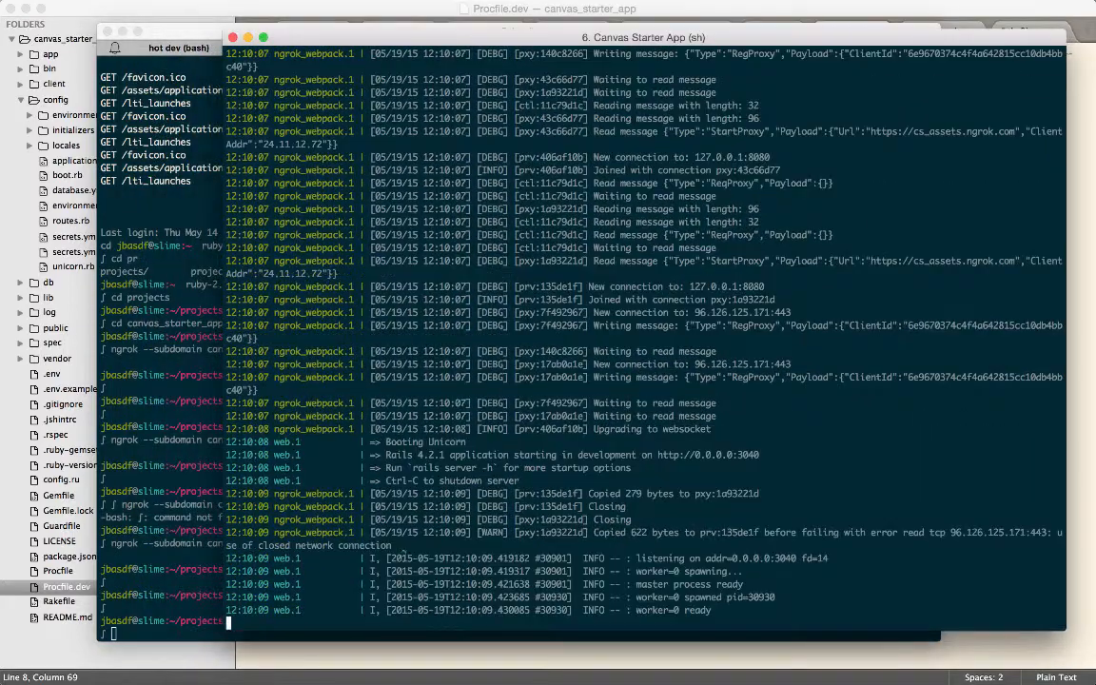
click(434, 47)
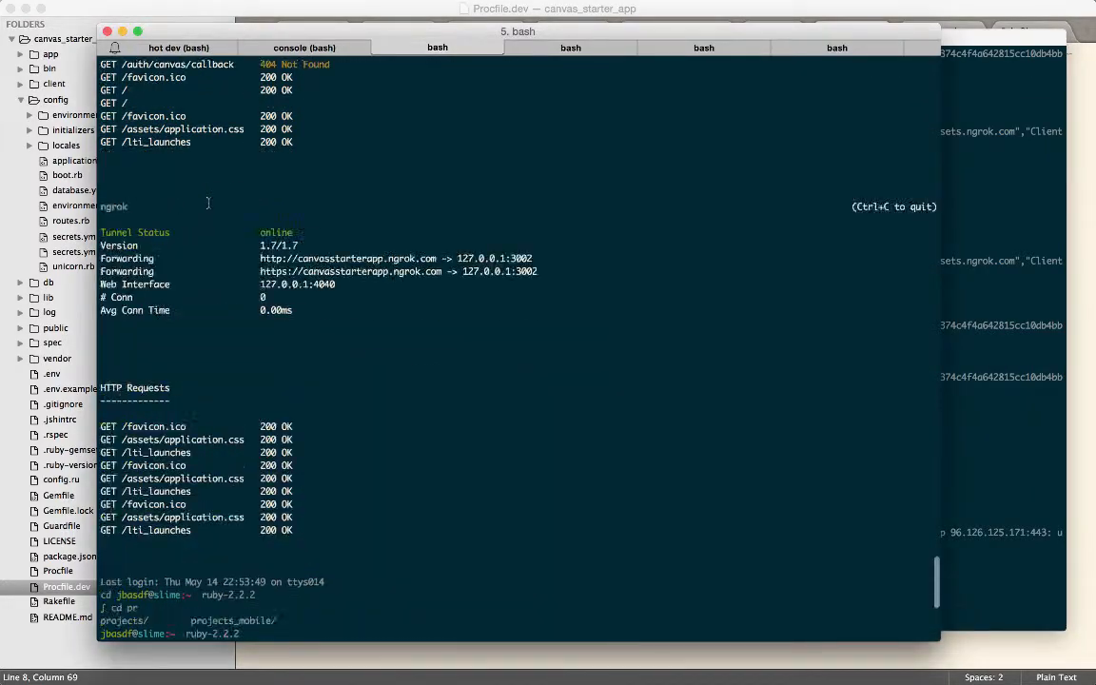
scroll(down, 3)
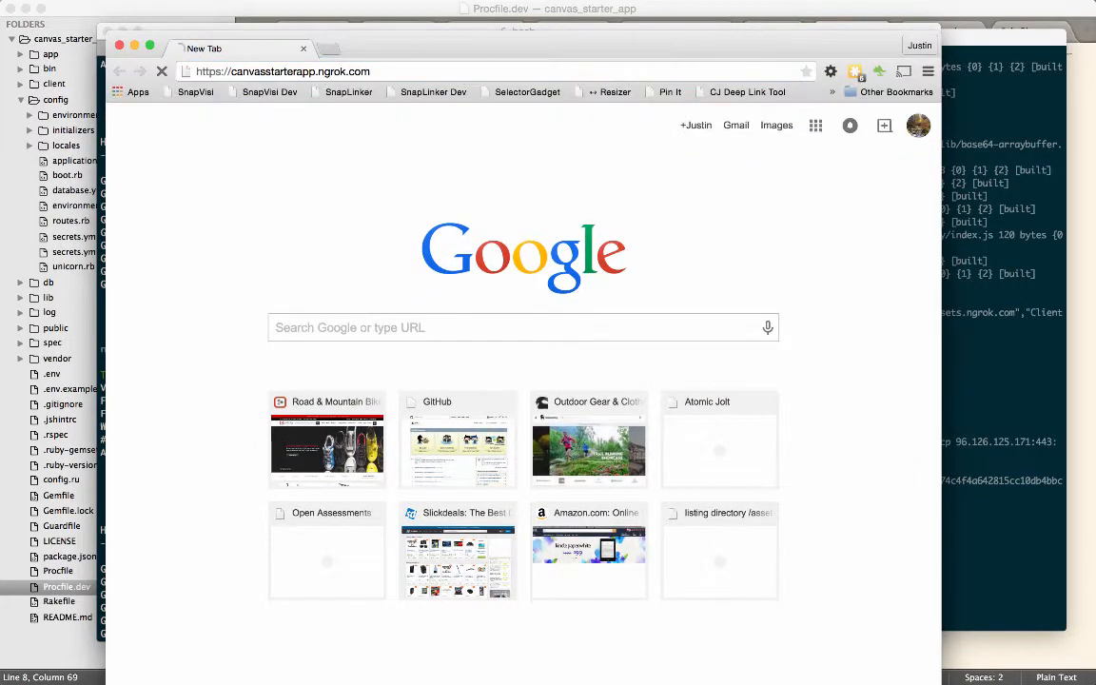
key(Enter)
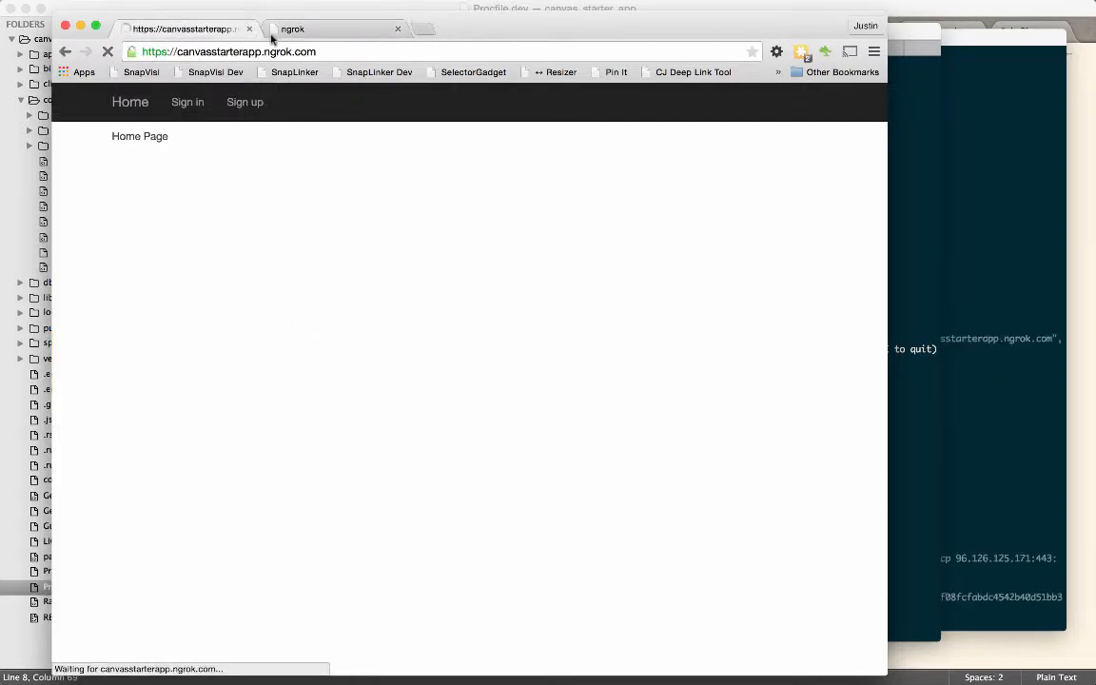
click(324, 29)
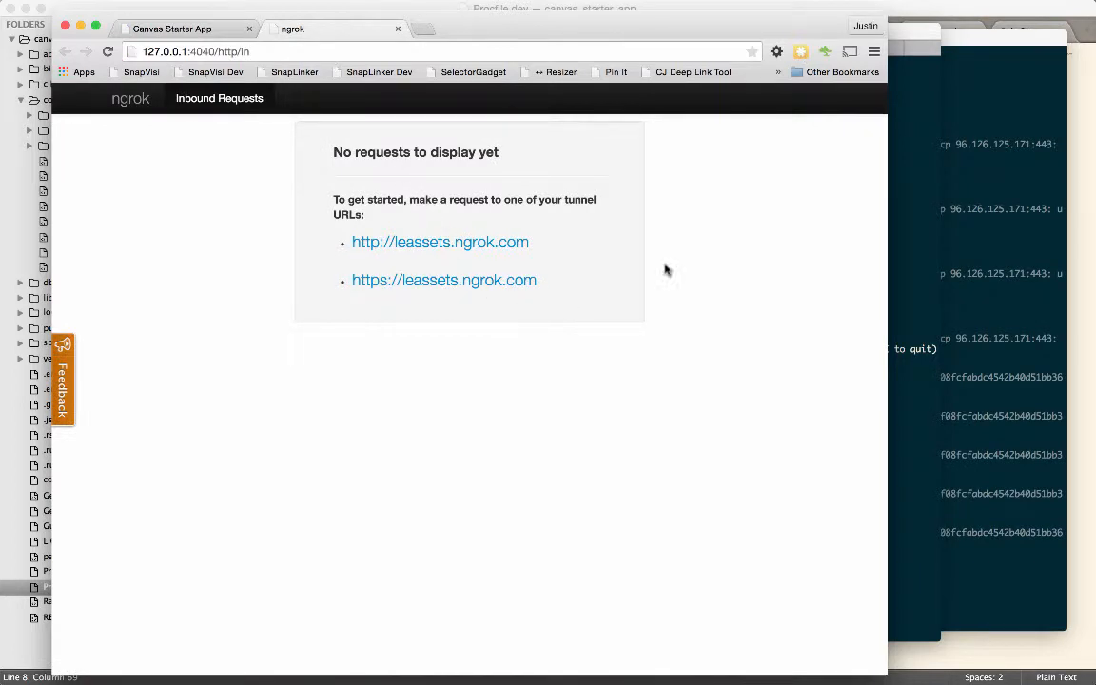
mouse_move(428, 130)
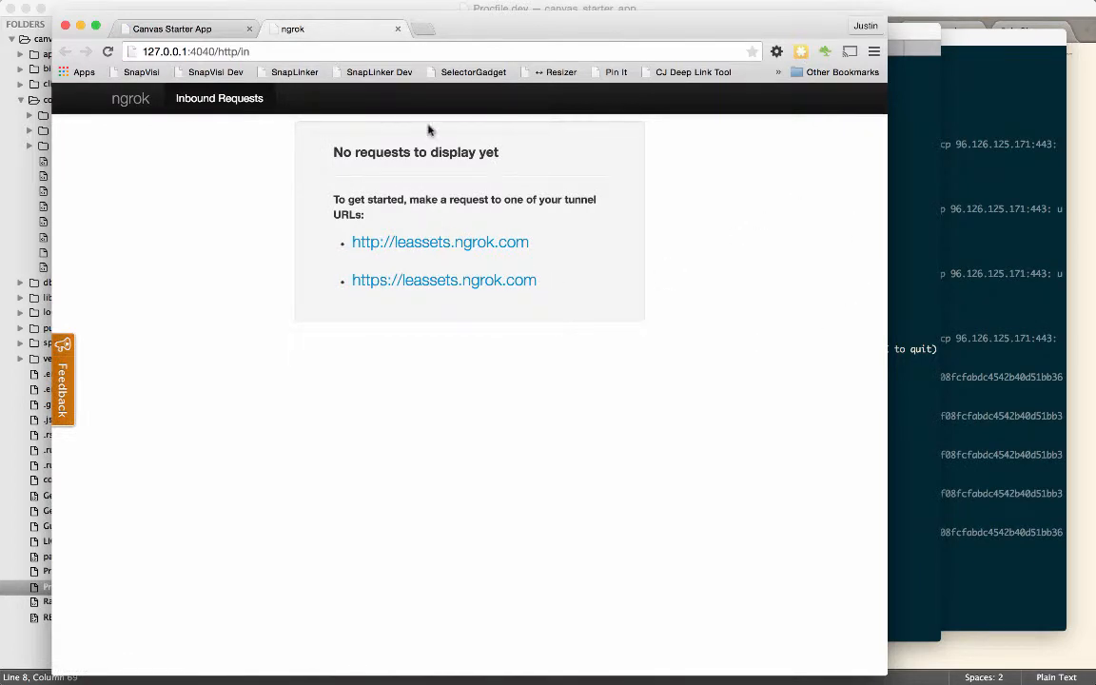
mouse_move(940, 285)
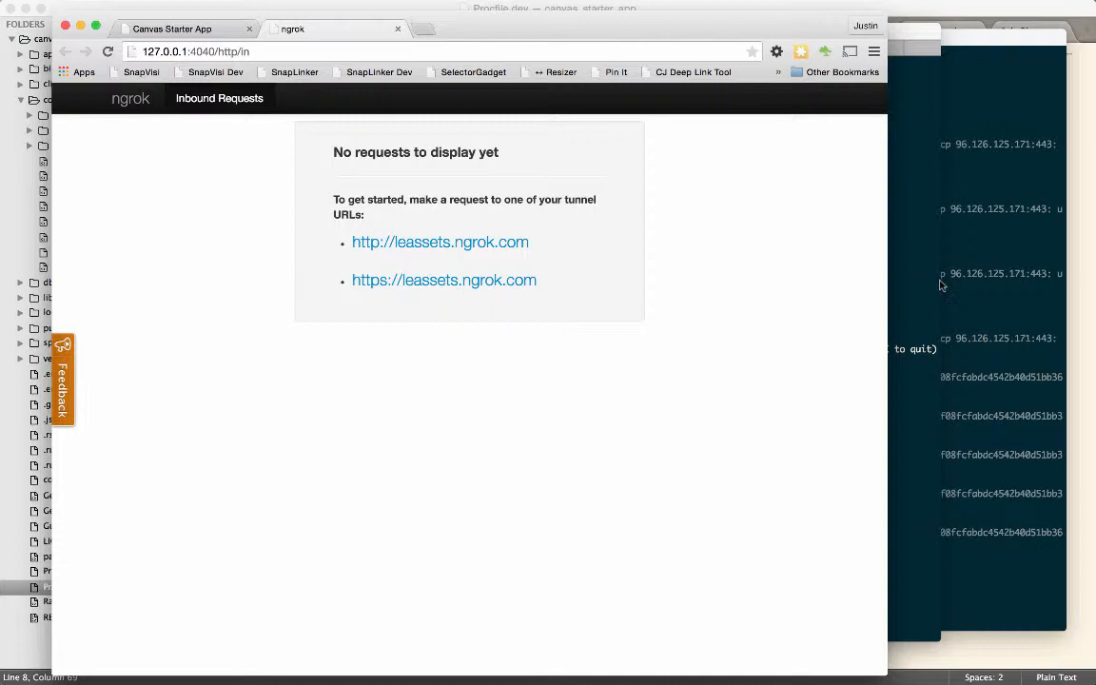
mouse_move(424, 285)
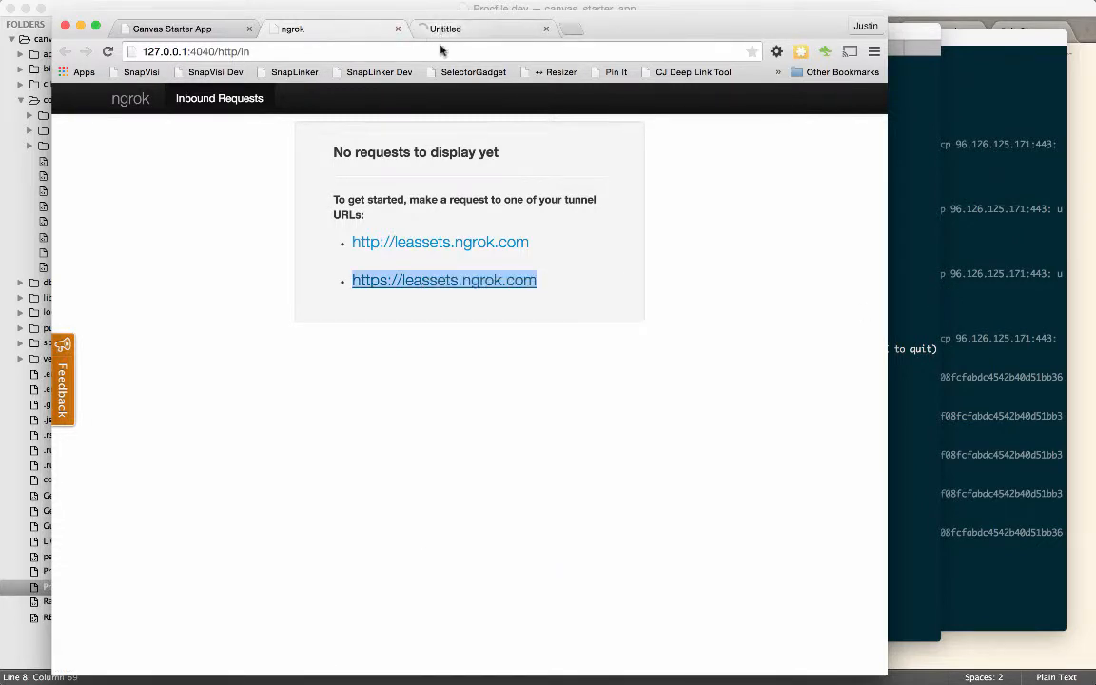
click(443, 280)
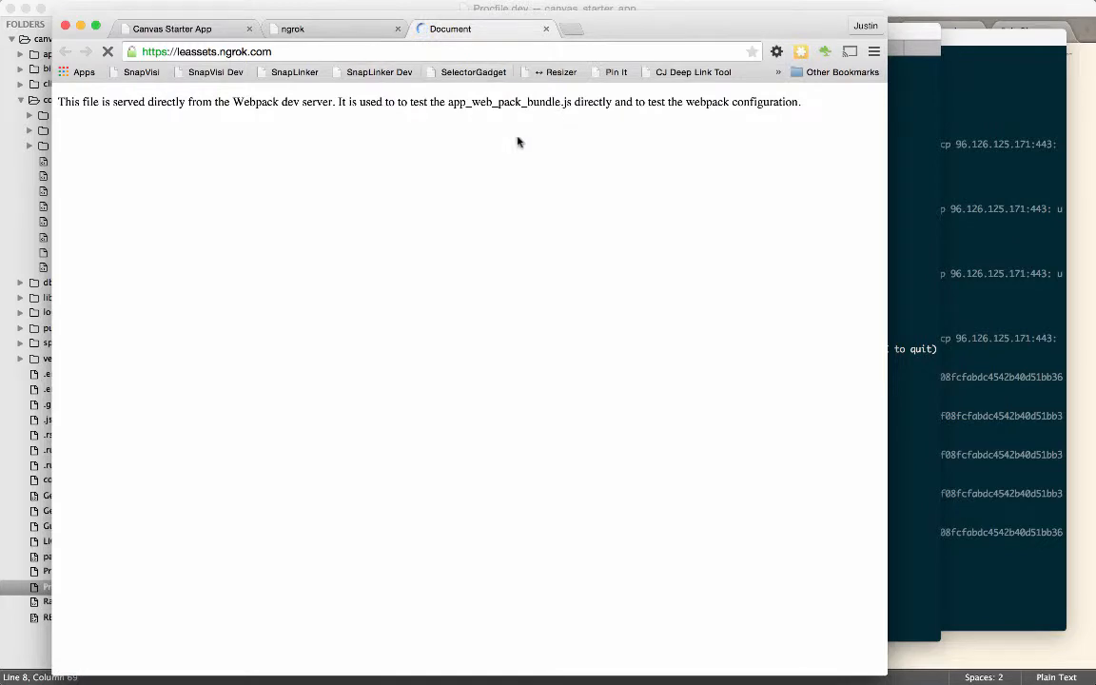
click(293, 29)
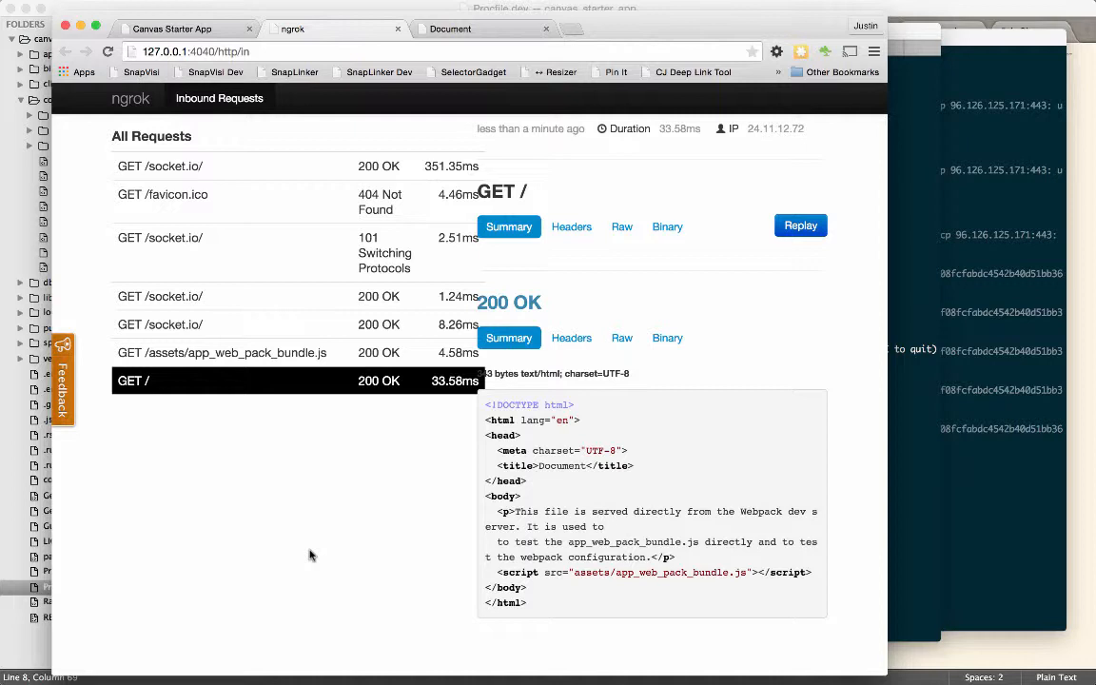
mouse_move(306, 323)
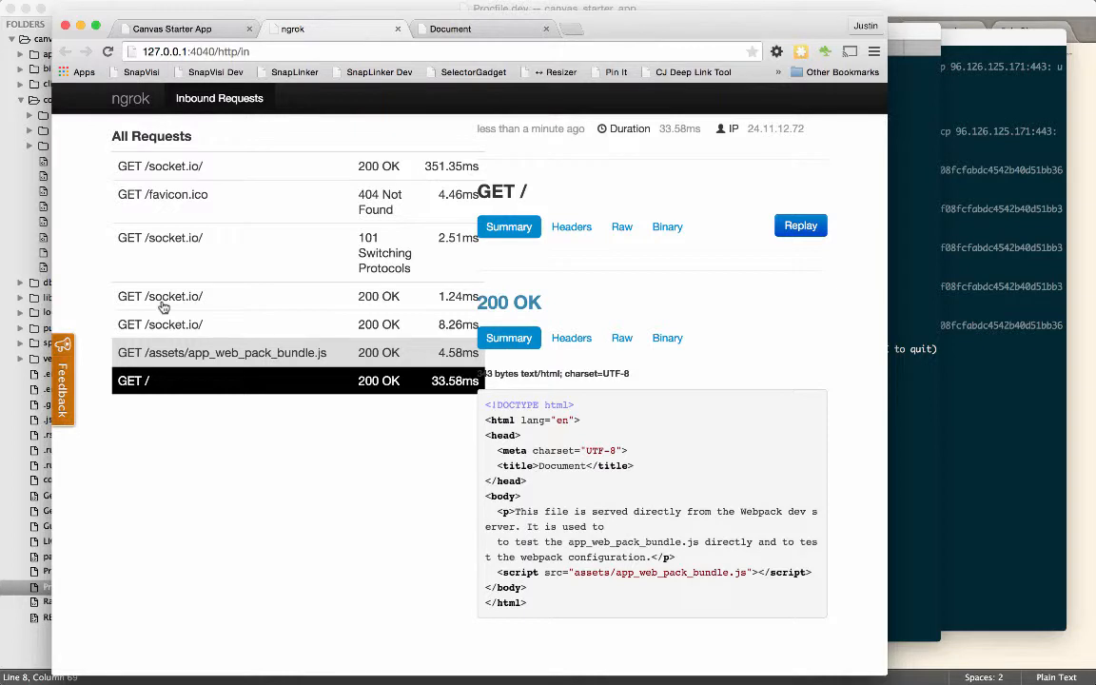
mouse_move(297, 521)
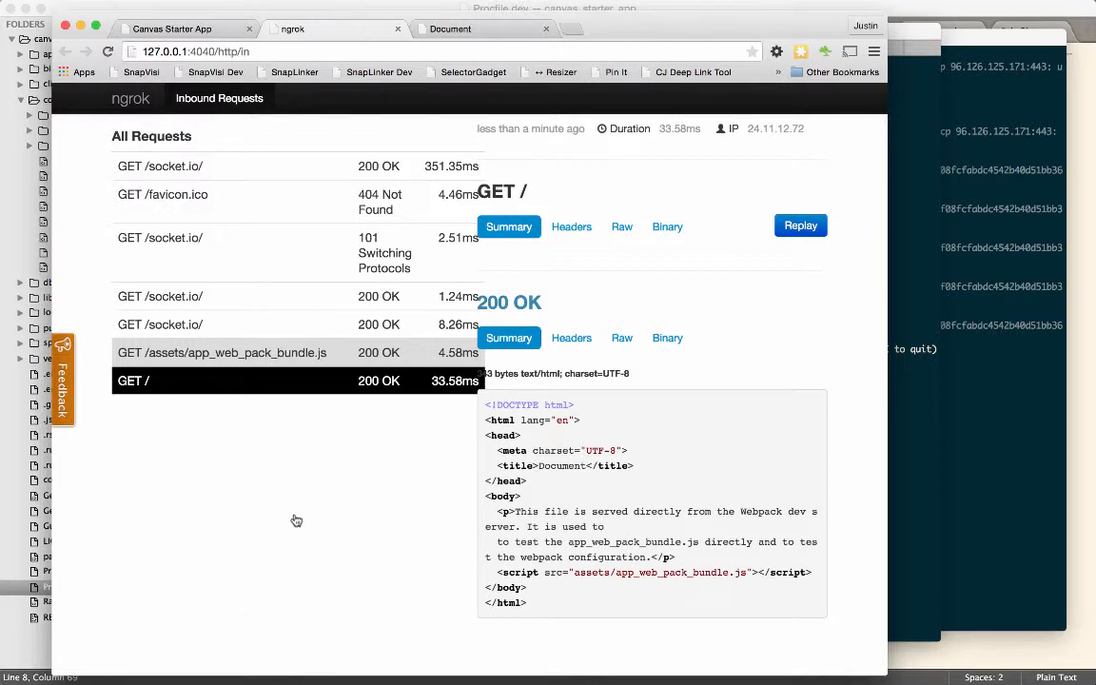
mouse_move(582, 358)
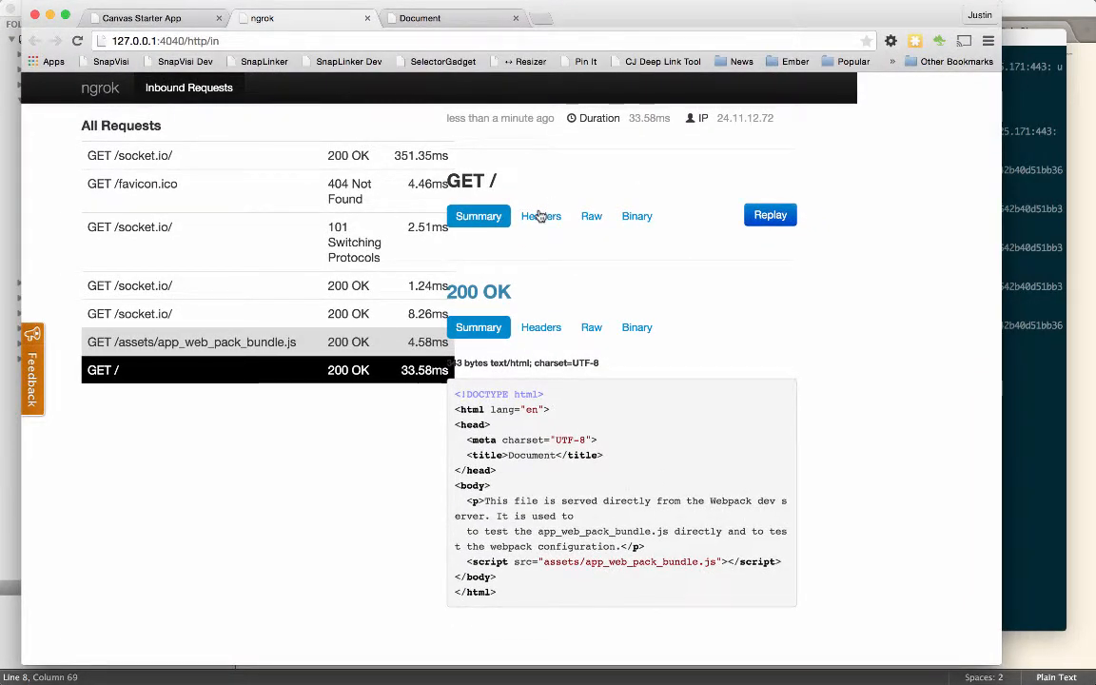
mouse_move(137, 156)
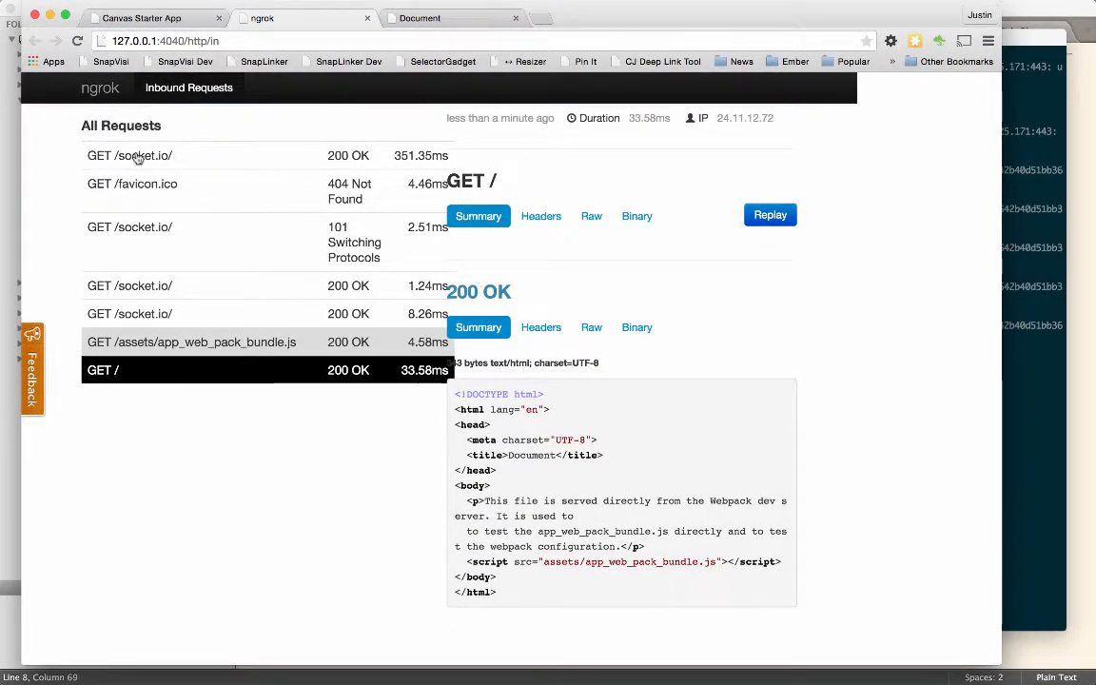
Show the request headers of the top GET /socket.io/ entry returning 200 OK
click(137, 156)
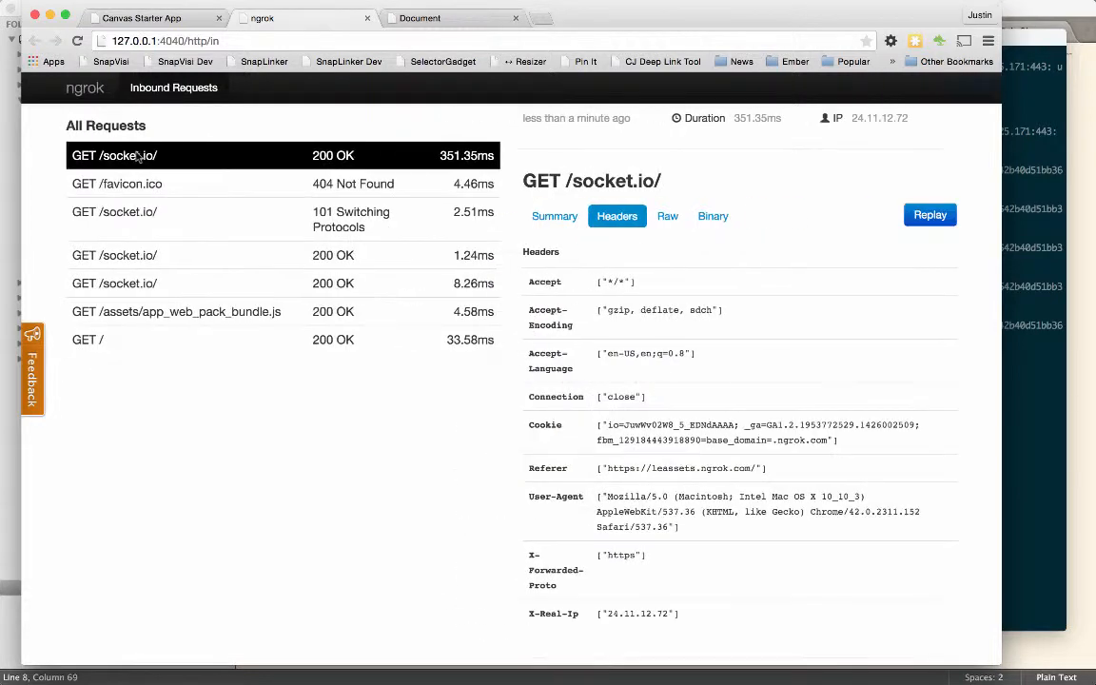